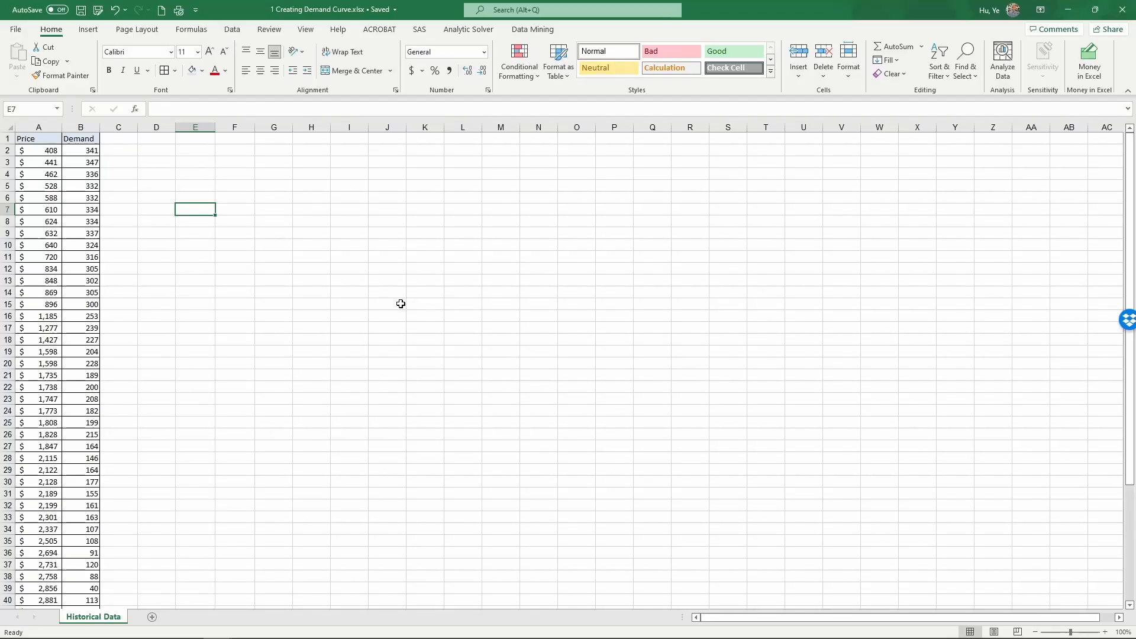
mouse_move(270, 206)
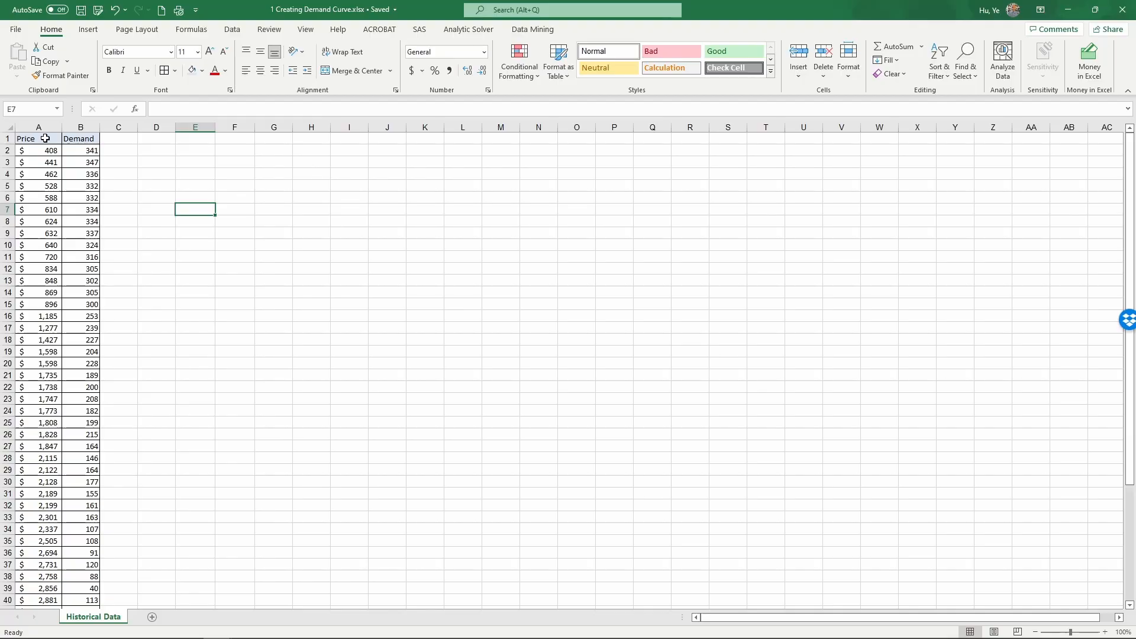
Review the Price and Demand columns and select the A1:B46 data range.
left_click(37, 137)
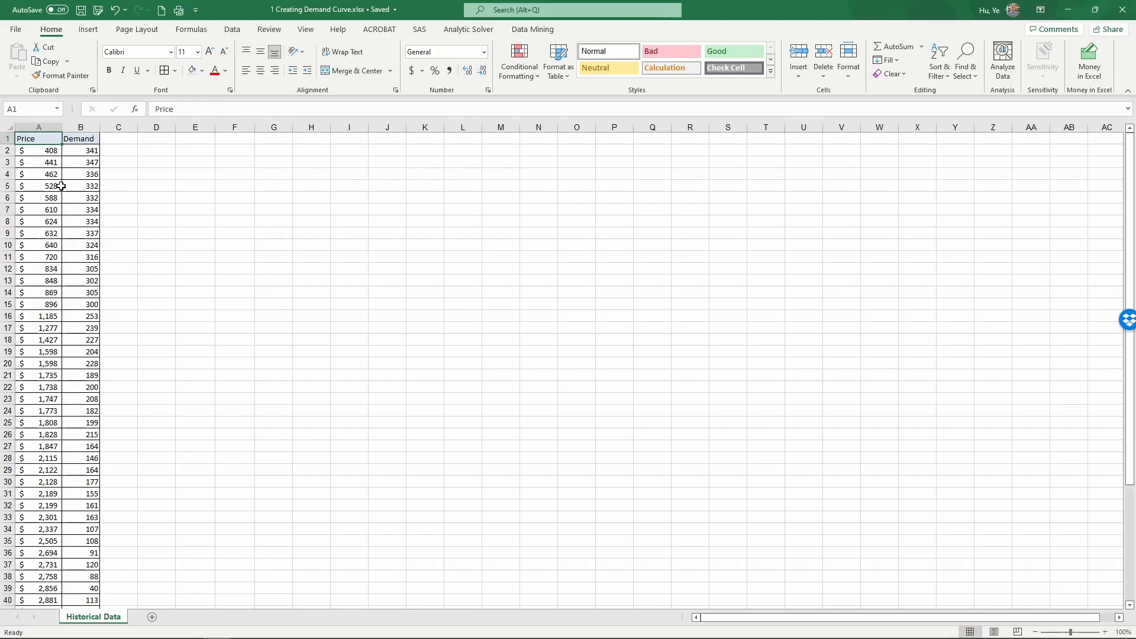
scroll("down", 3)
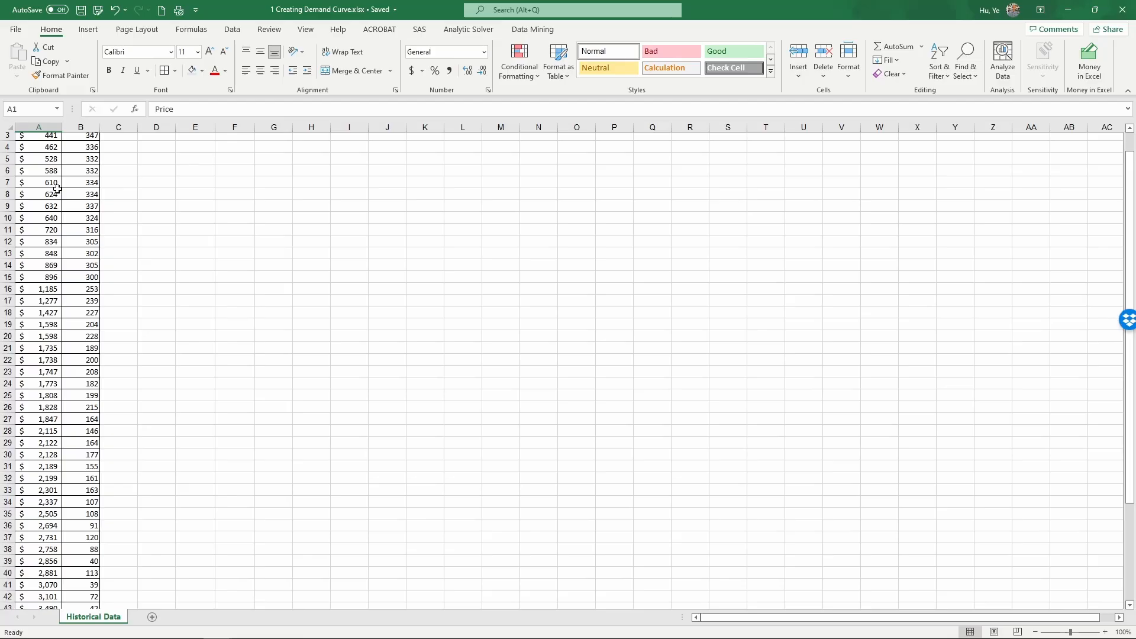
scroll("up", 3)
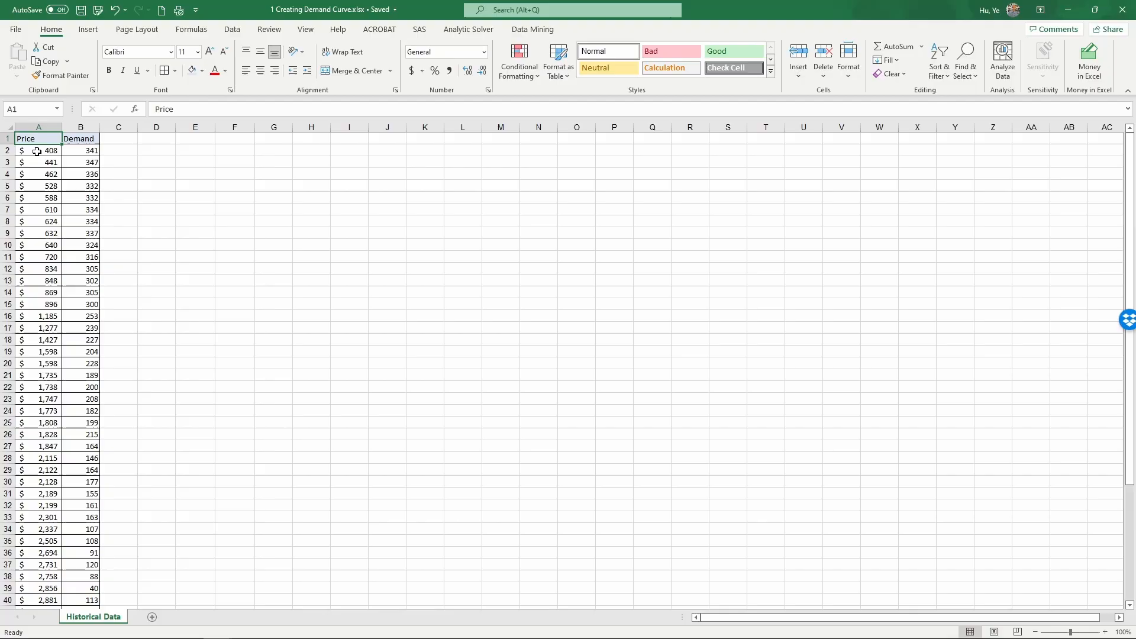
left_click(80, 150)
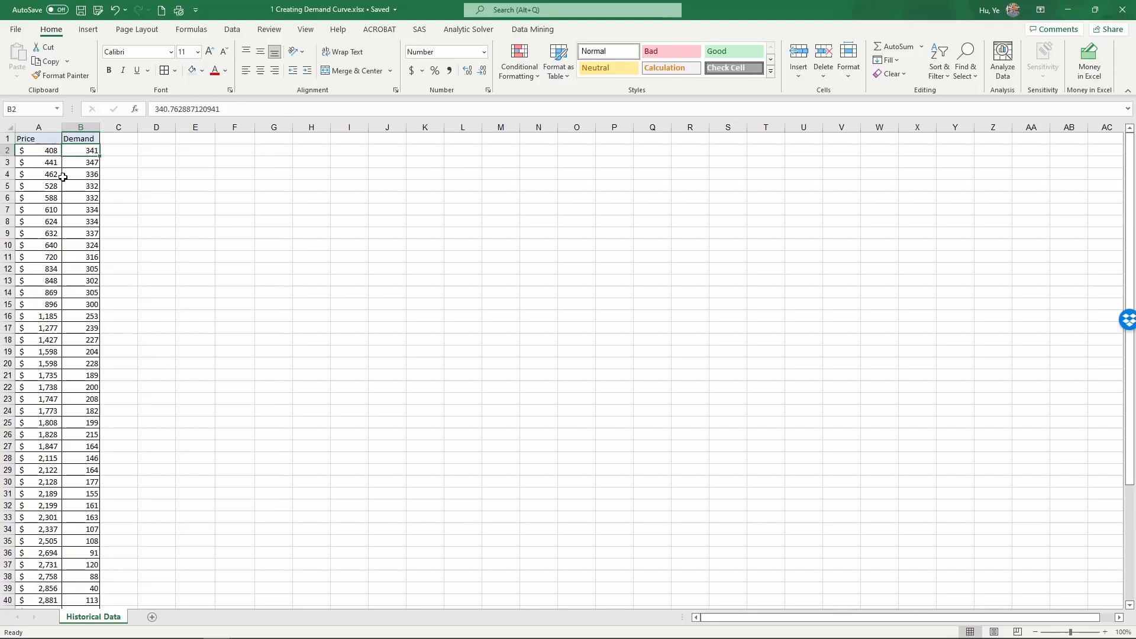
mouse_move(71, 173)
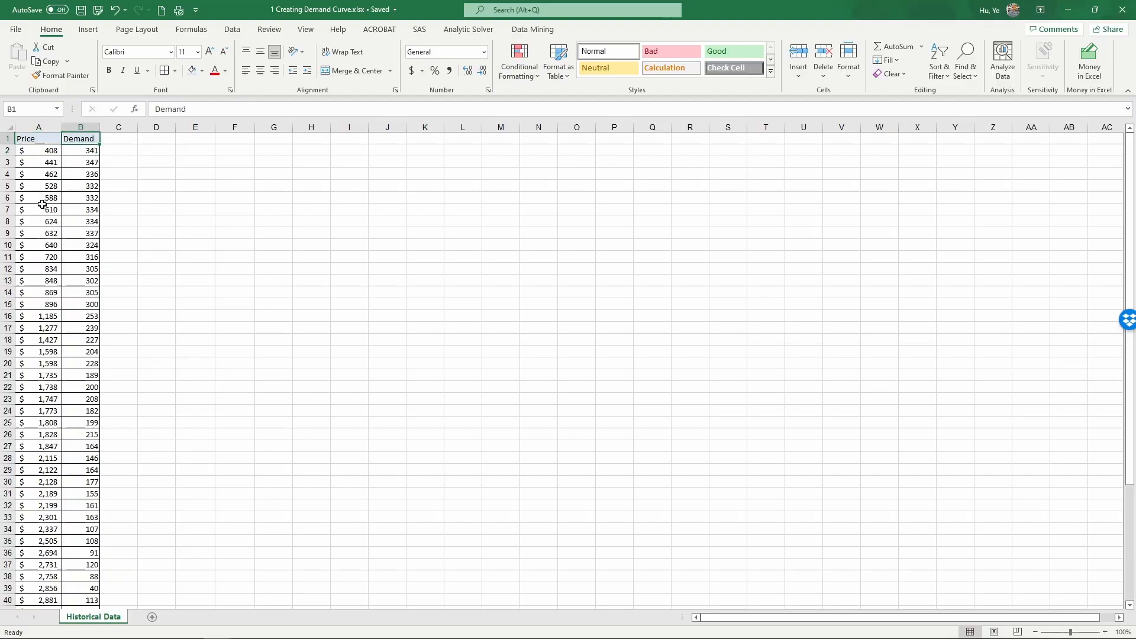
left_click(36, 138)
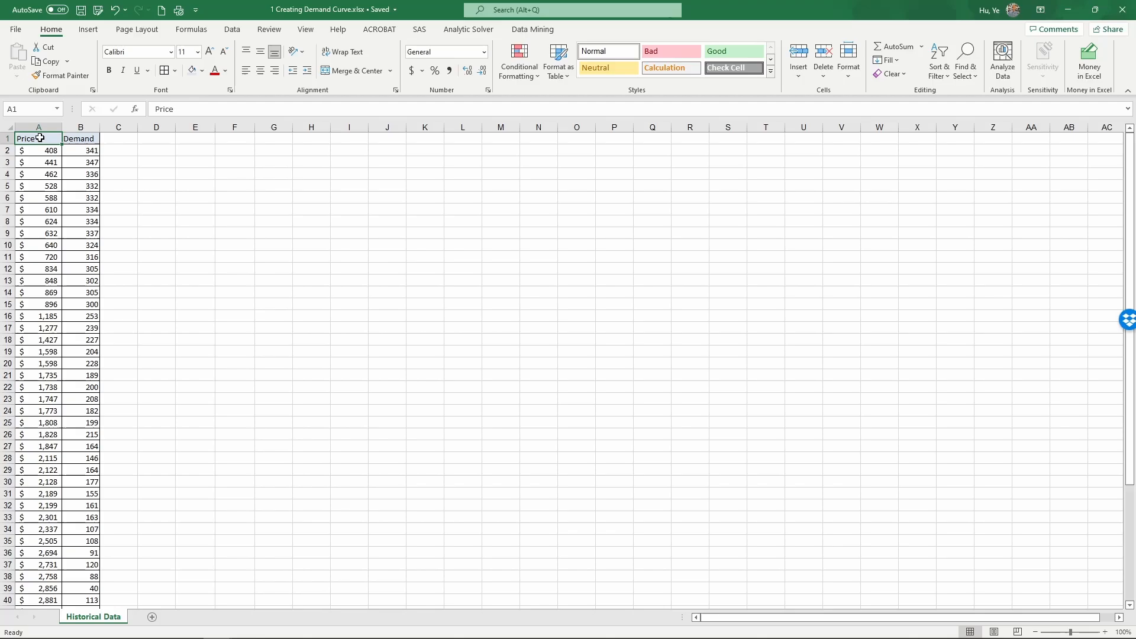
left_click_drag(38, 139, 79, 210)
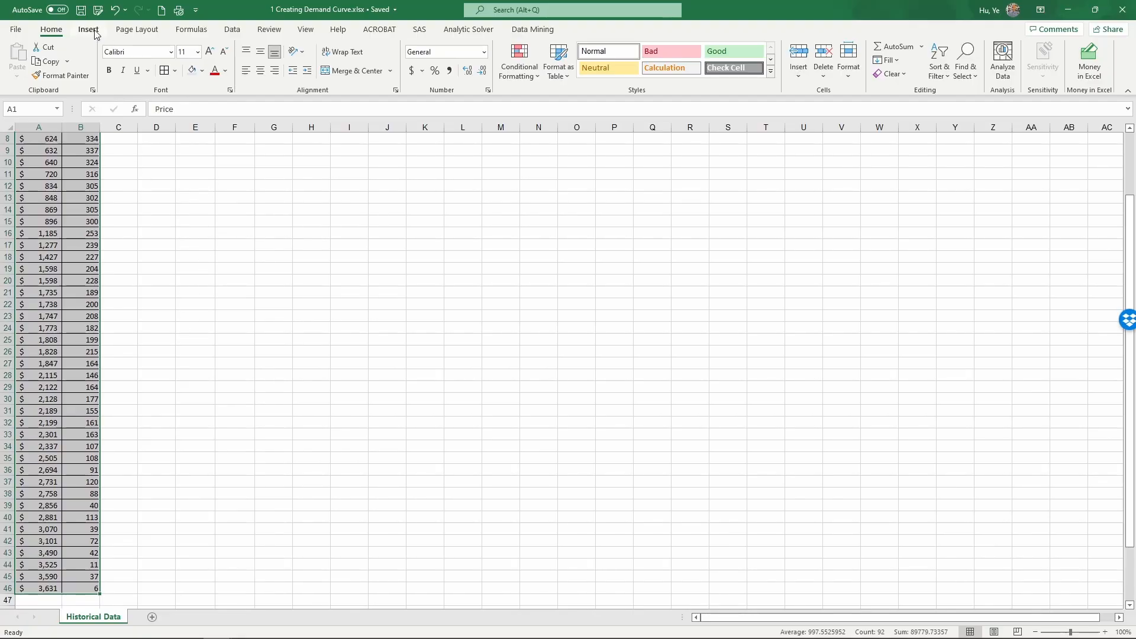
Insert a markers-only scatter chart of Price against Demand.
left_click(90, 29)
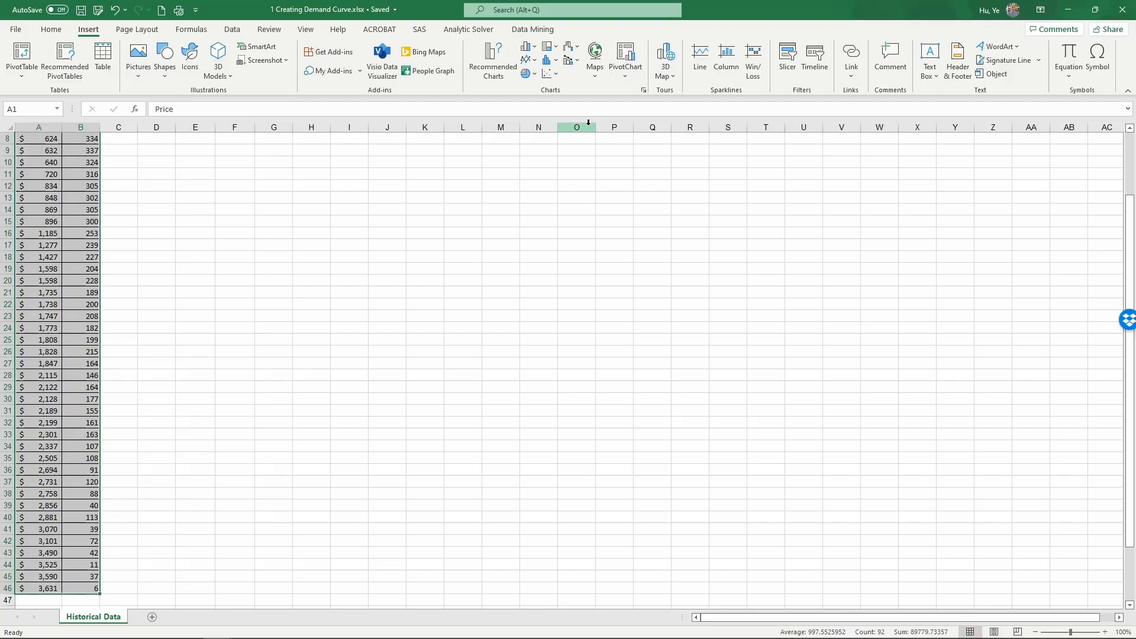
left_click(547, 74)
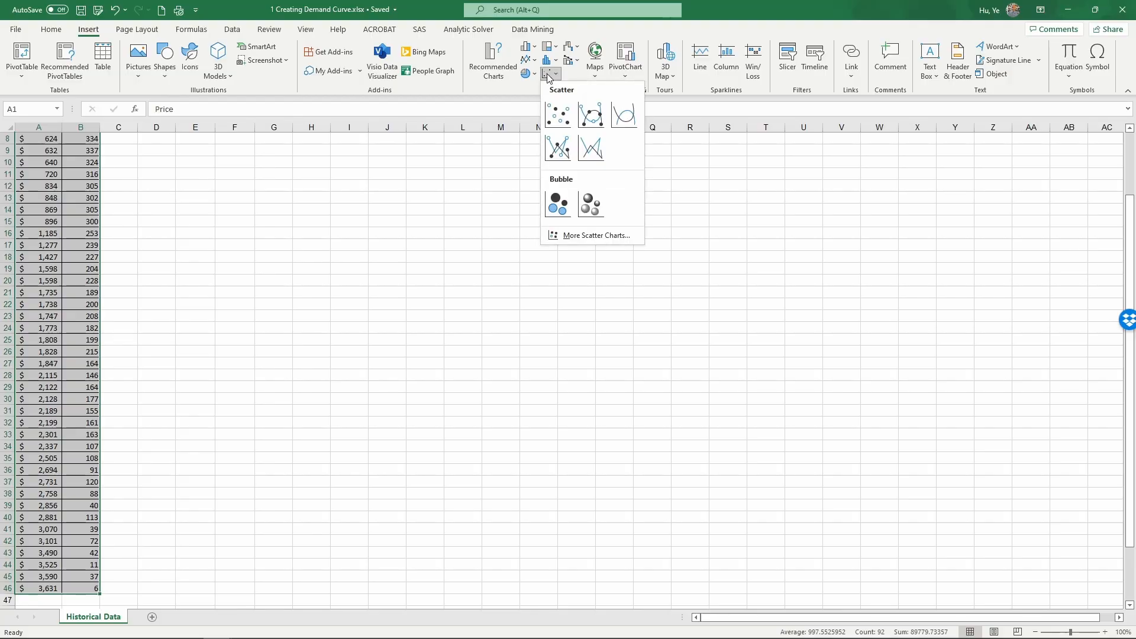
left_click(558, 115)
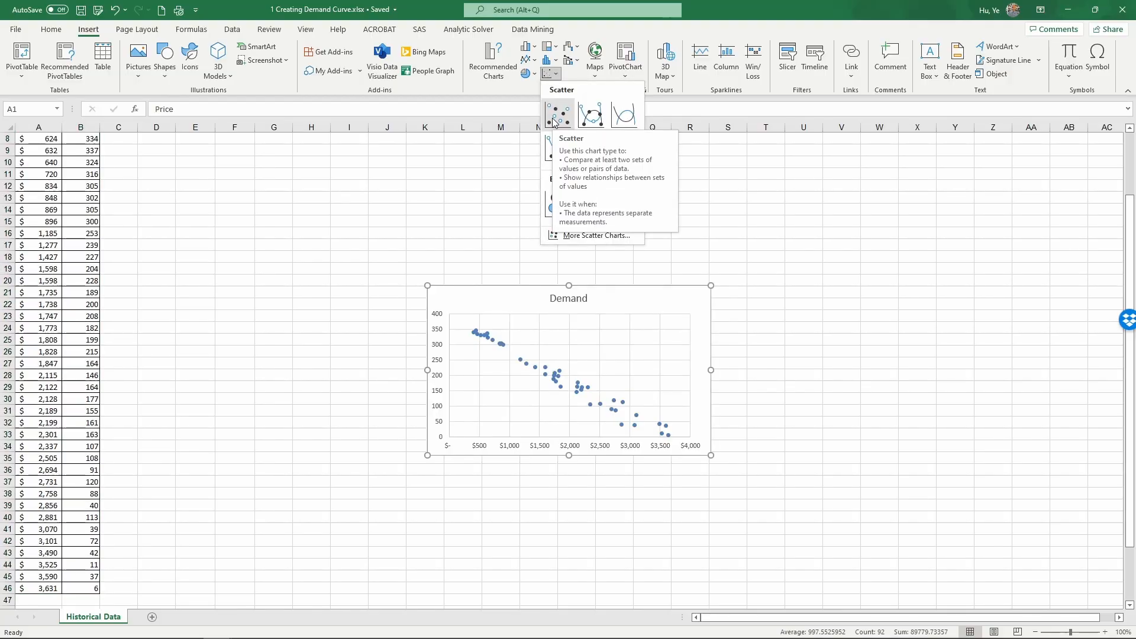
left_click(559, 113)
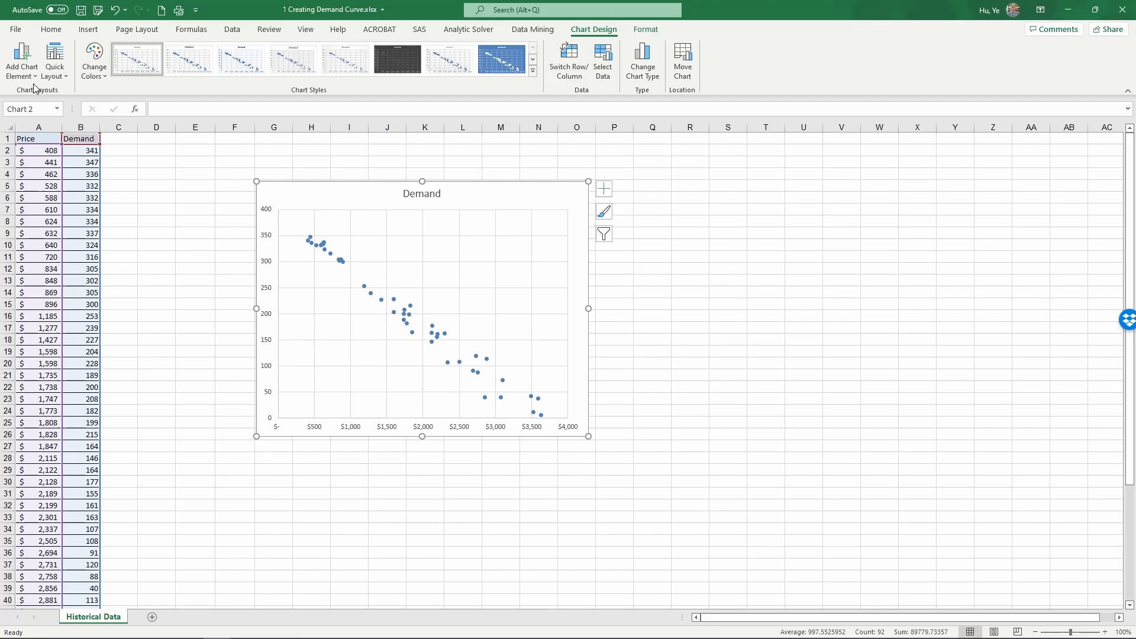
Add horizontal and vertical axis titles and rename them Price and Demand.
left_click(20, 55)
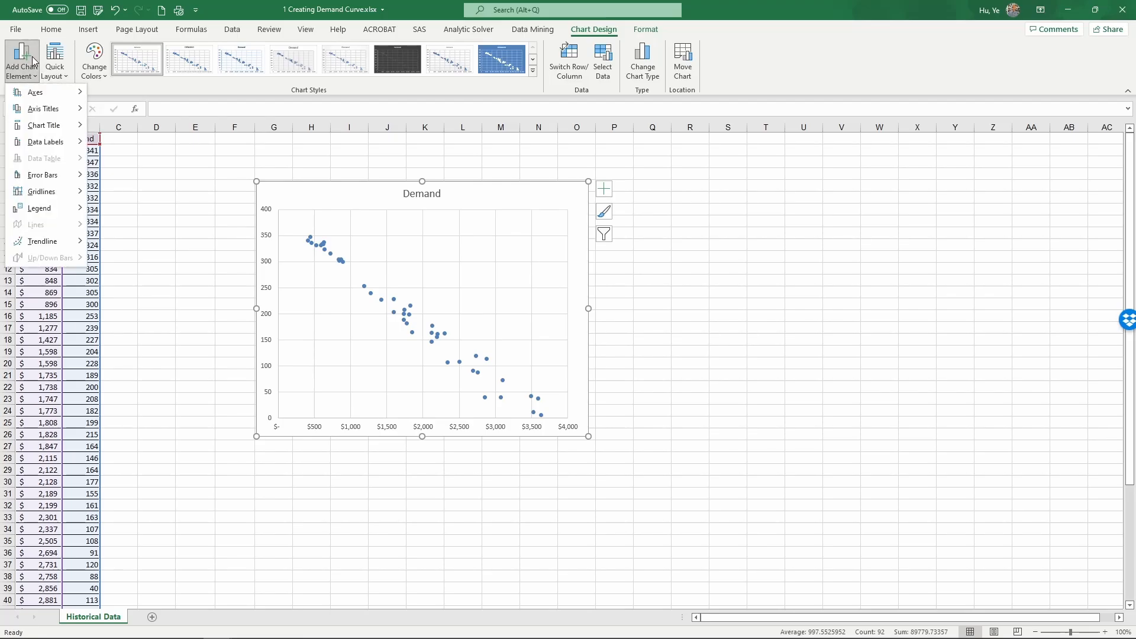
left_click(42, 108)
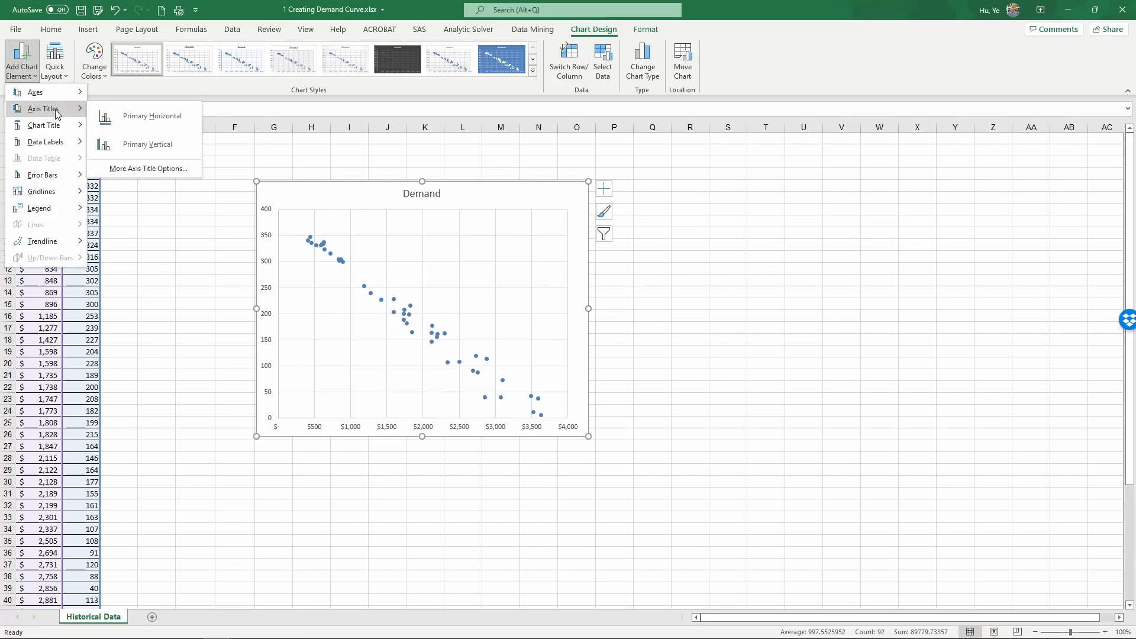
left_click(152, 116)
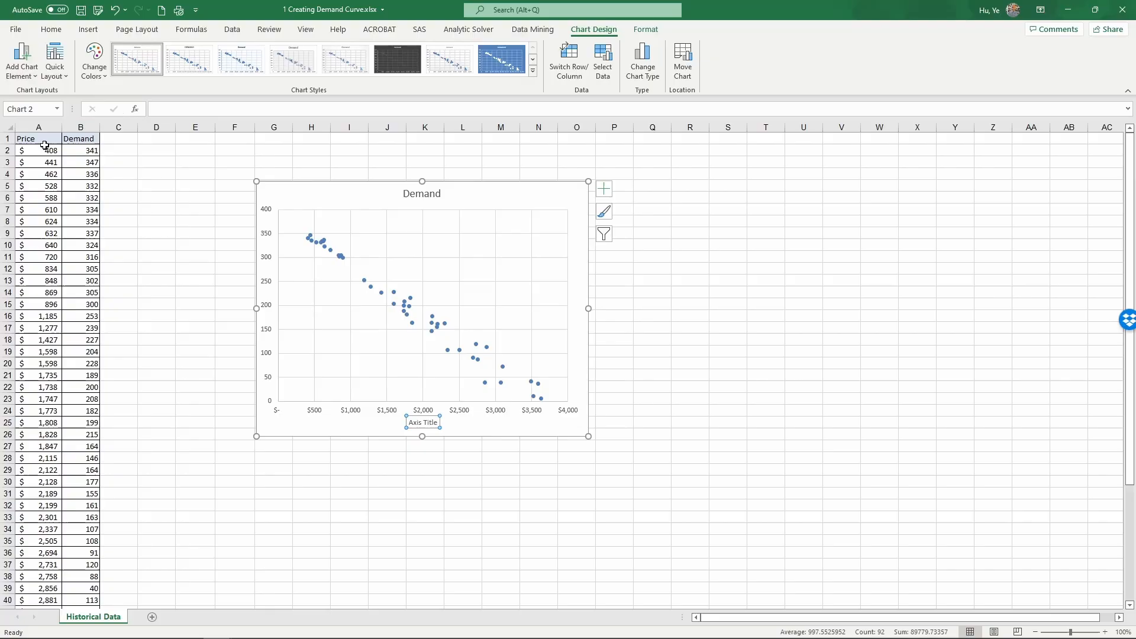
left_click(21, 56)
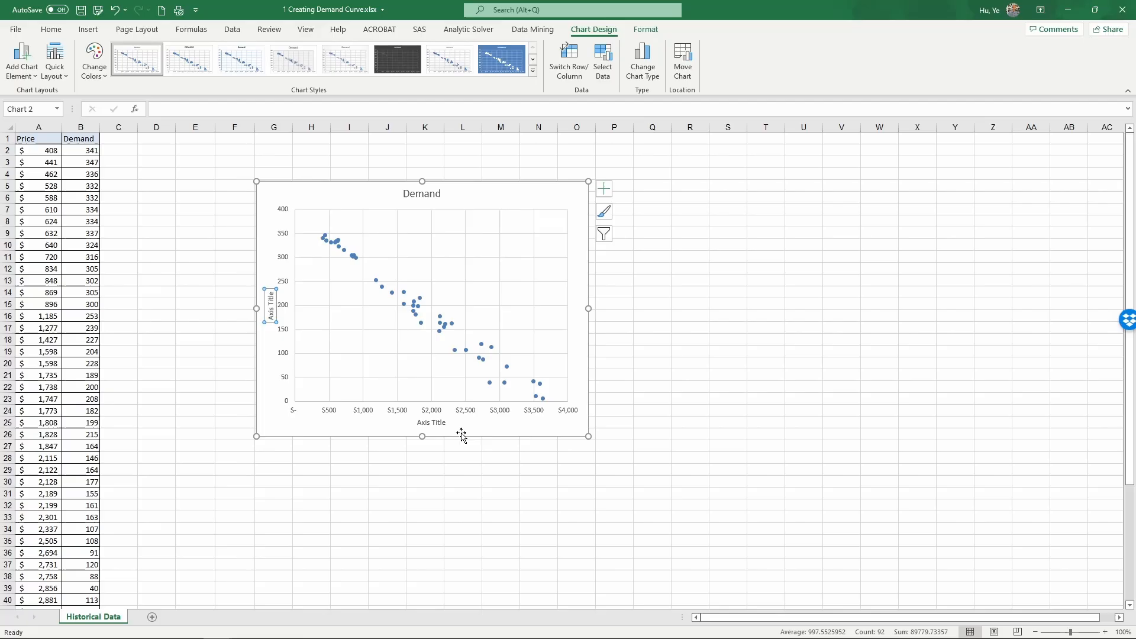
mouse_move(424, 433)
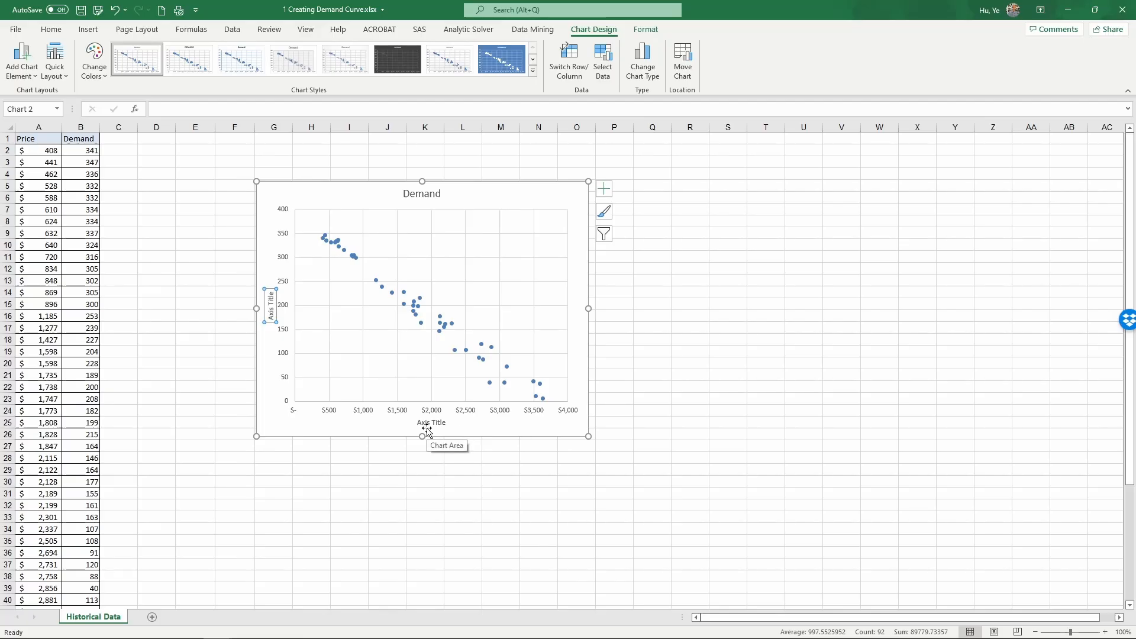
left_click(431, 423)
type("Price")
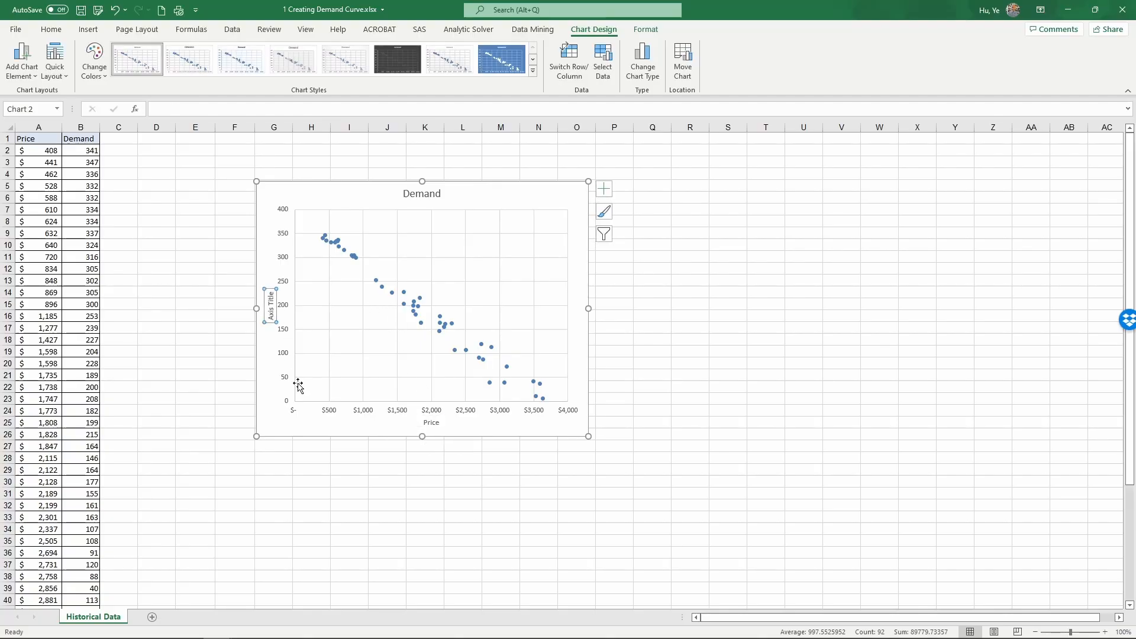
type("Dmand")
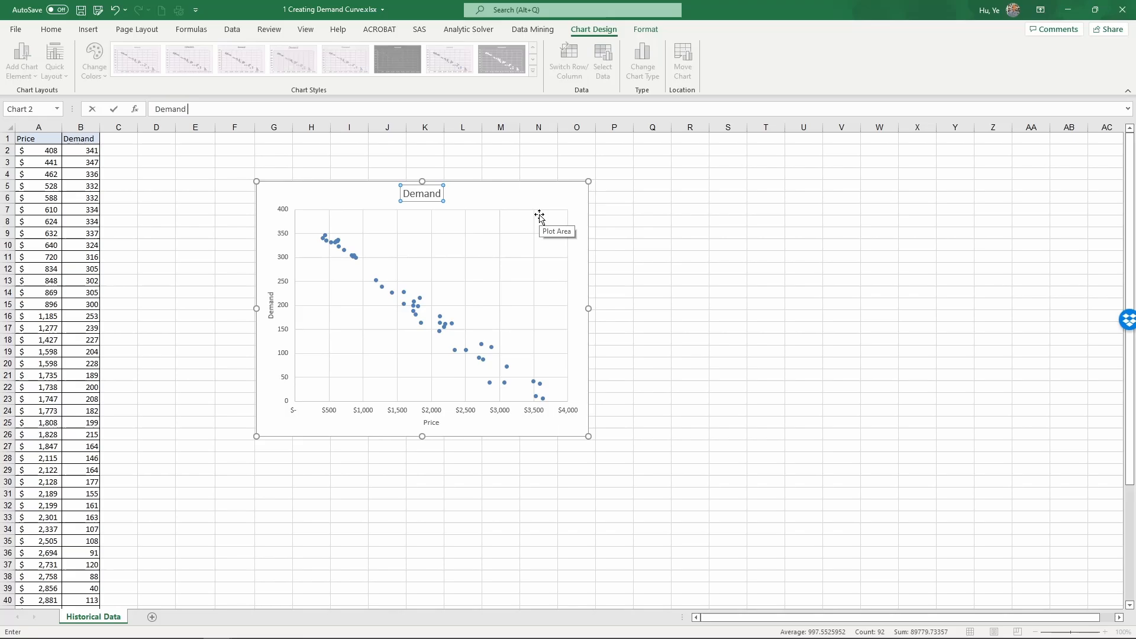
Change the chart title to read Demand Curve.
type("Curve")
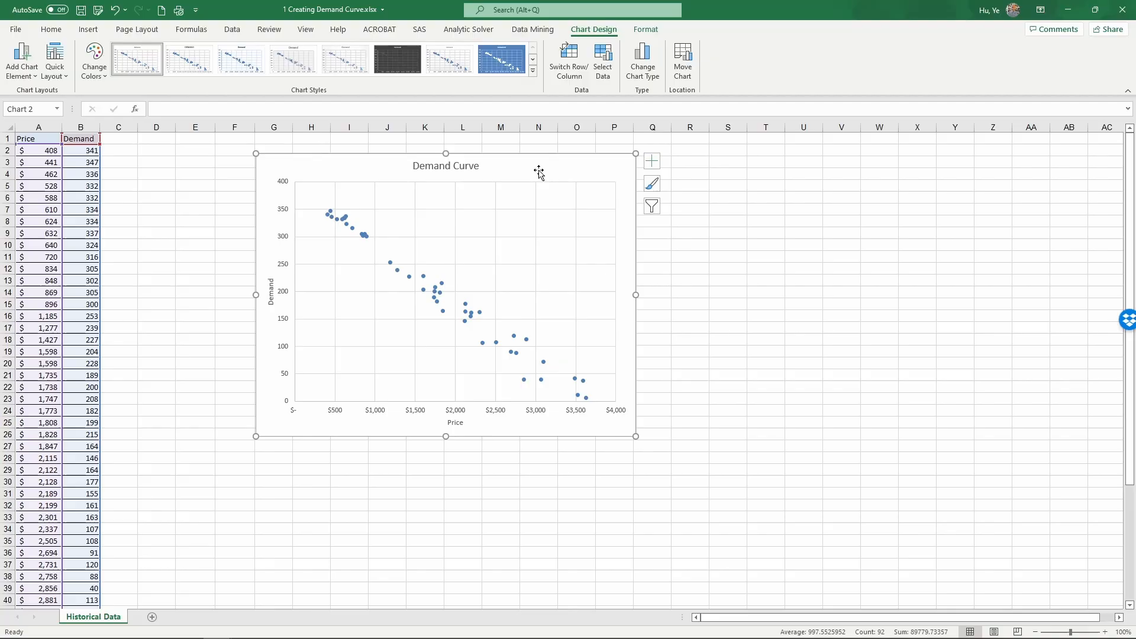
mouse_move(538, 173)
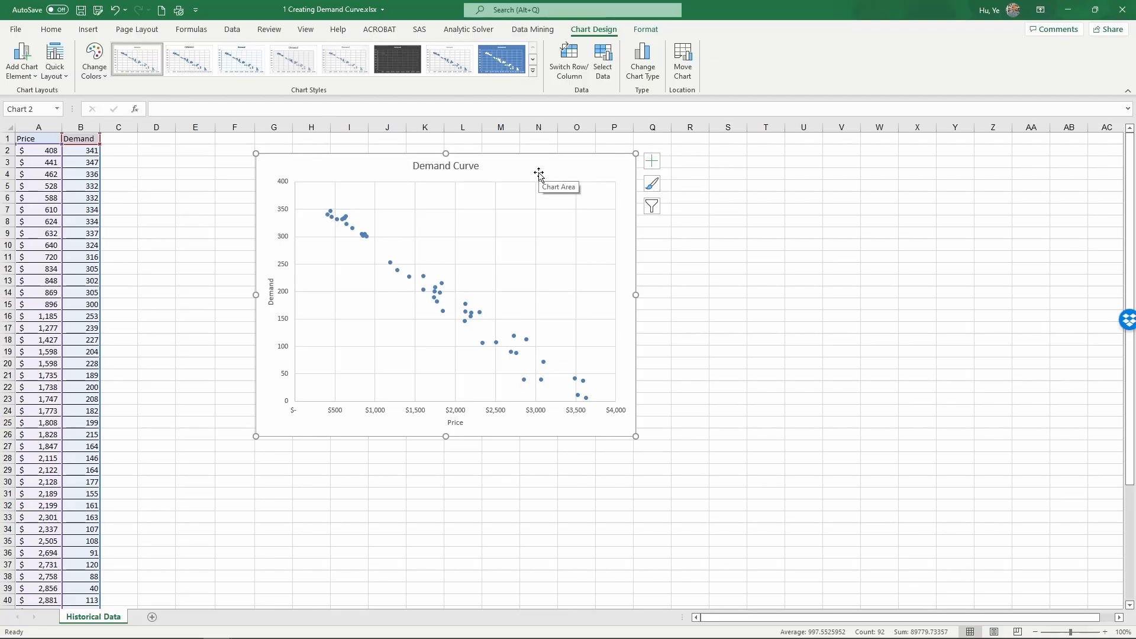
mouse_move(417, 333)
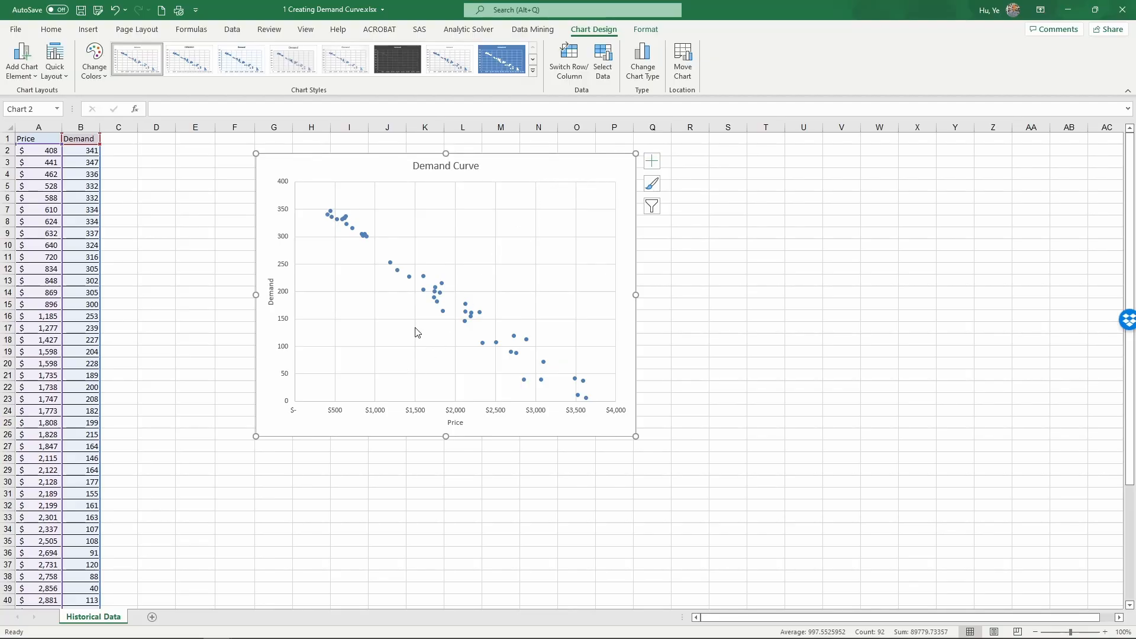
mouse_move(412, 282)
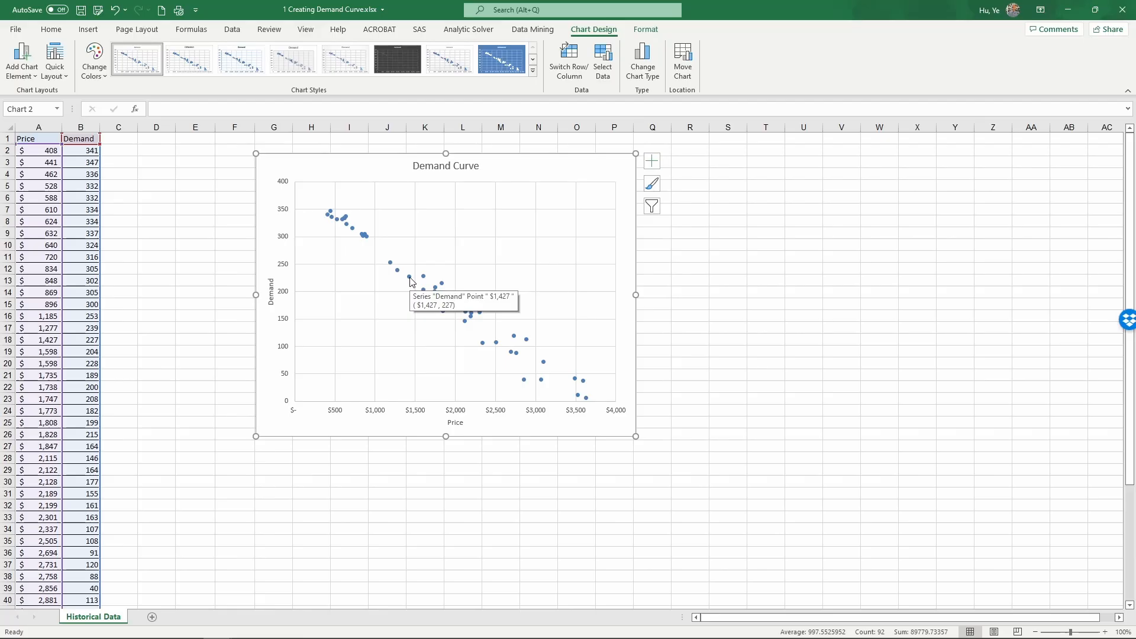
Add a linear trendline to the points displaying y = -0.1064x + 388.87.
right_click(410, 278)
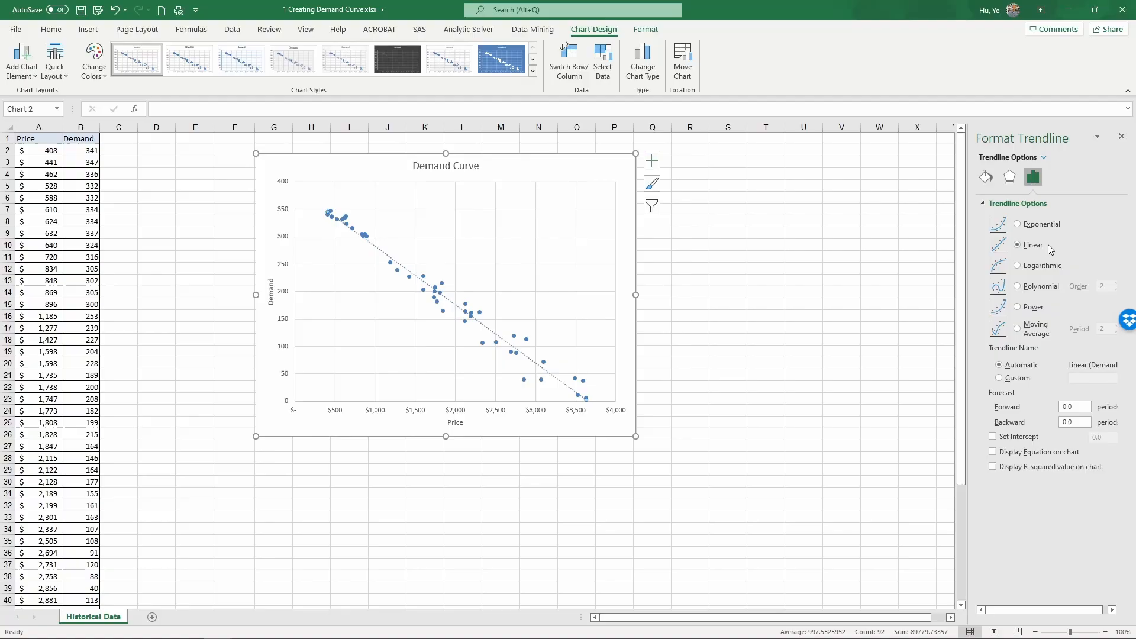
mouse_move(1029, 308)
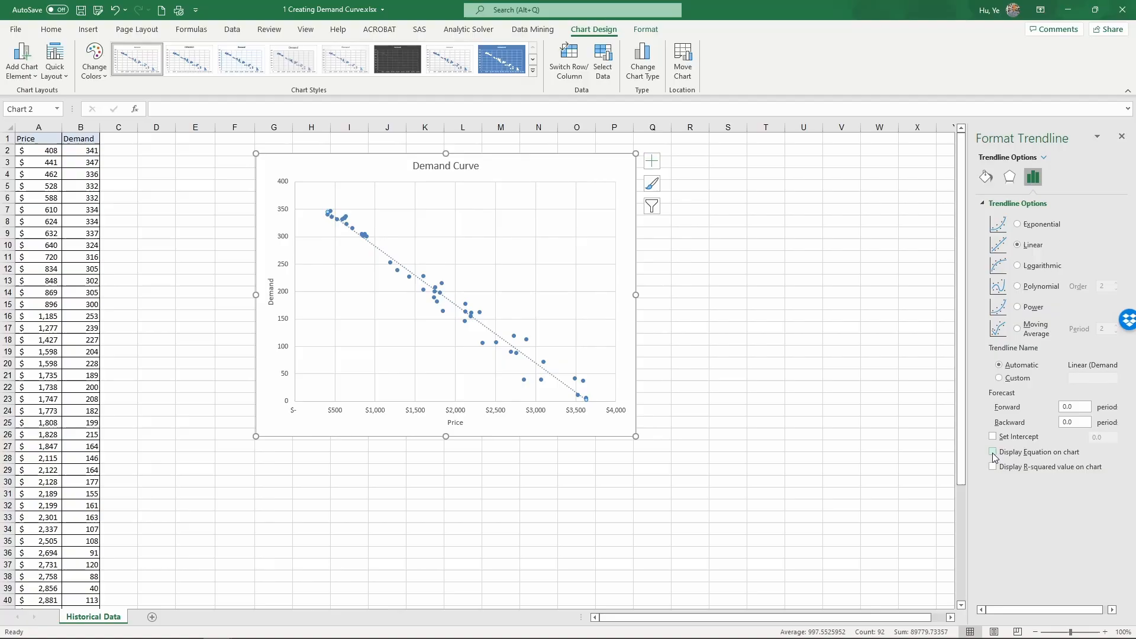
left_click(993, 452)
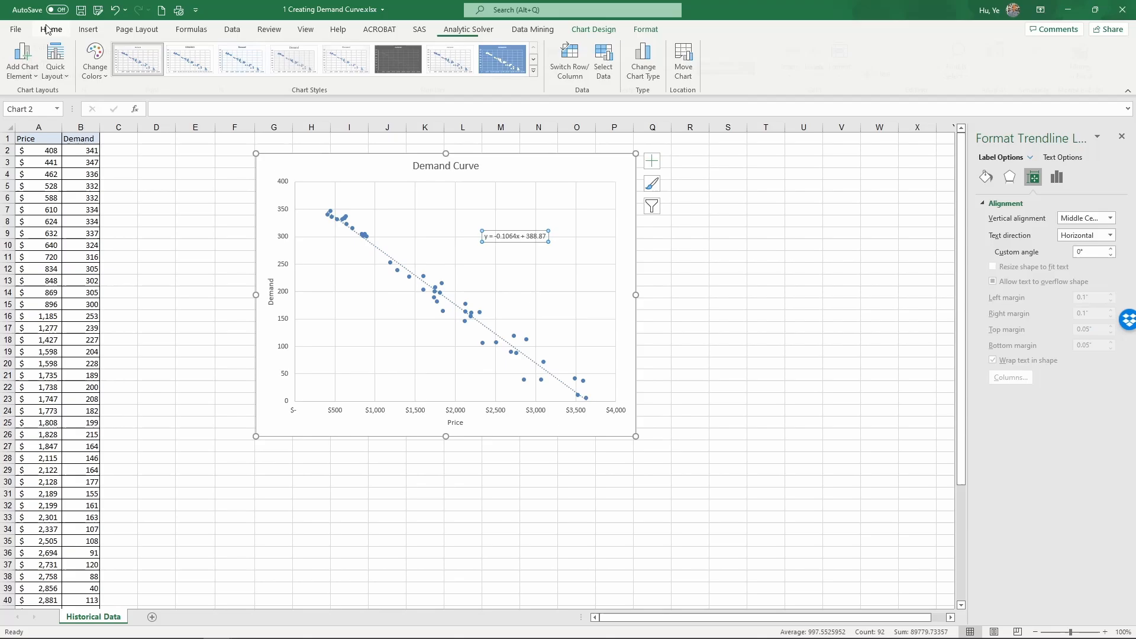
Enlarge the equation label Demand = -0.1064 x Price + 388.87 and move it to the chart's top.
left_click(49, 29)
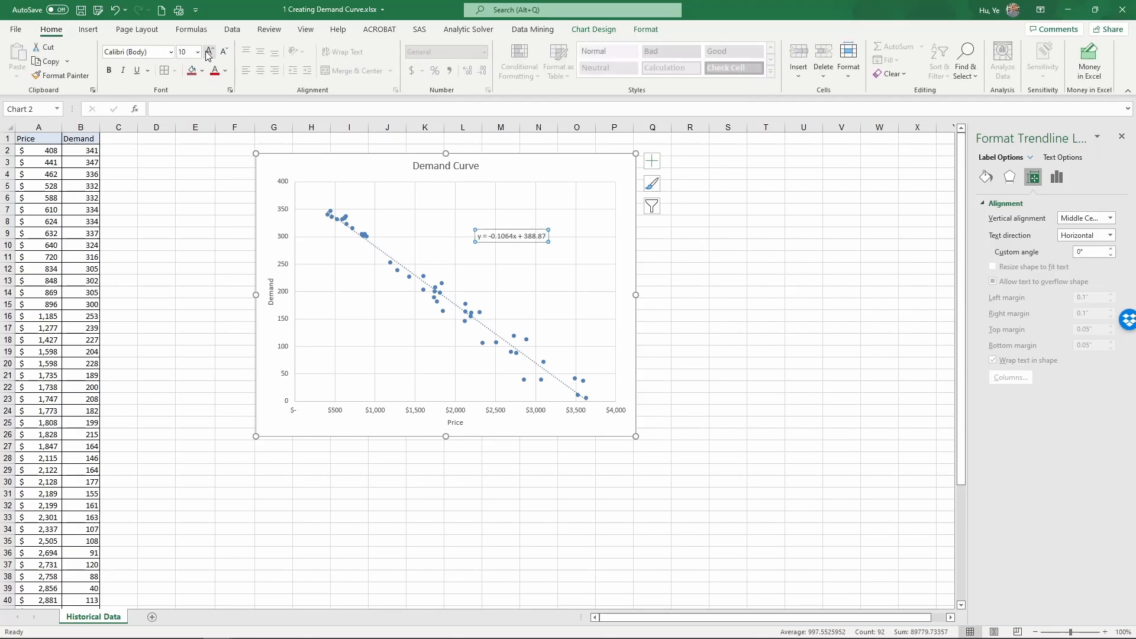
left_click(208, 52)
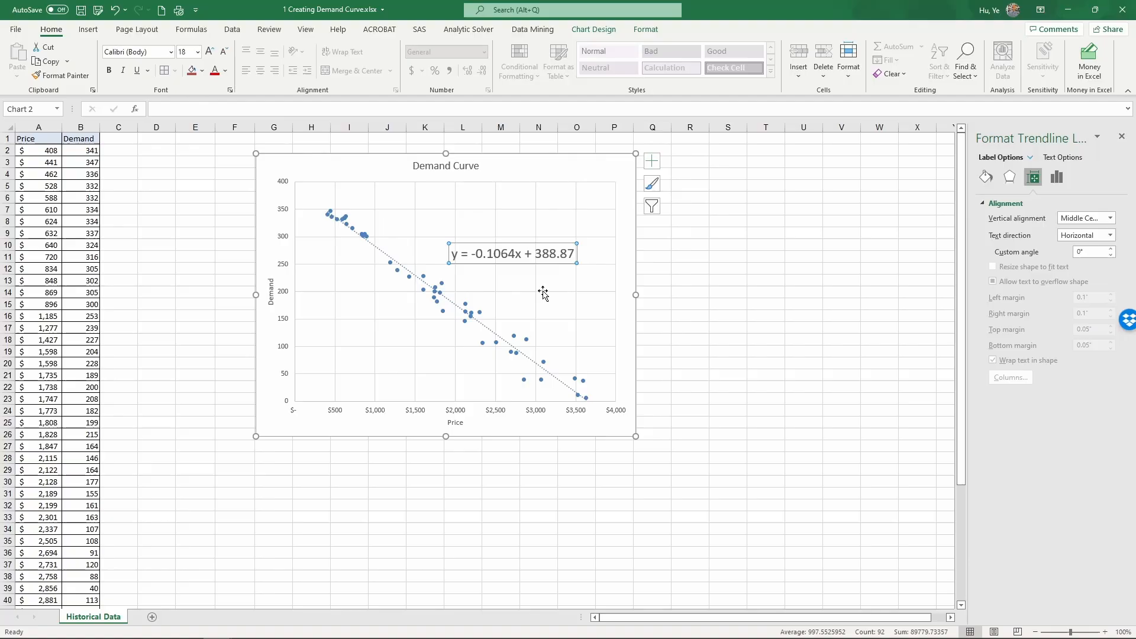
mouse_move(511, 253)
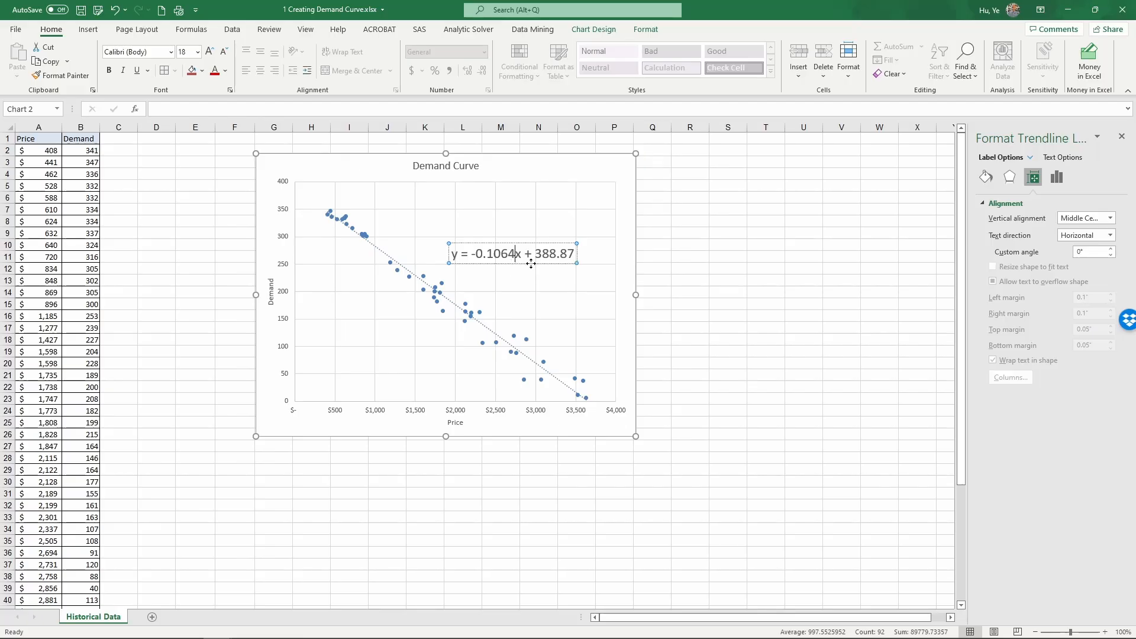
mouse_move(556, 341)
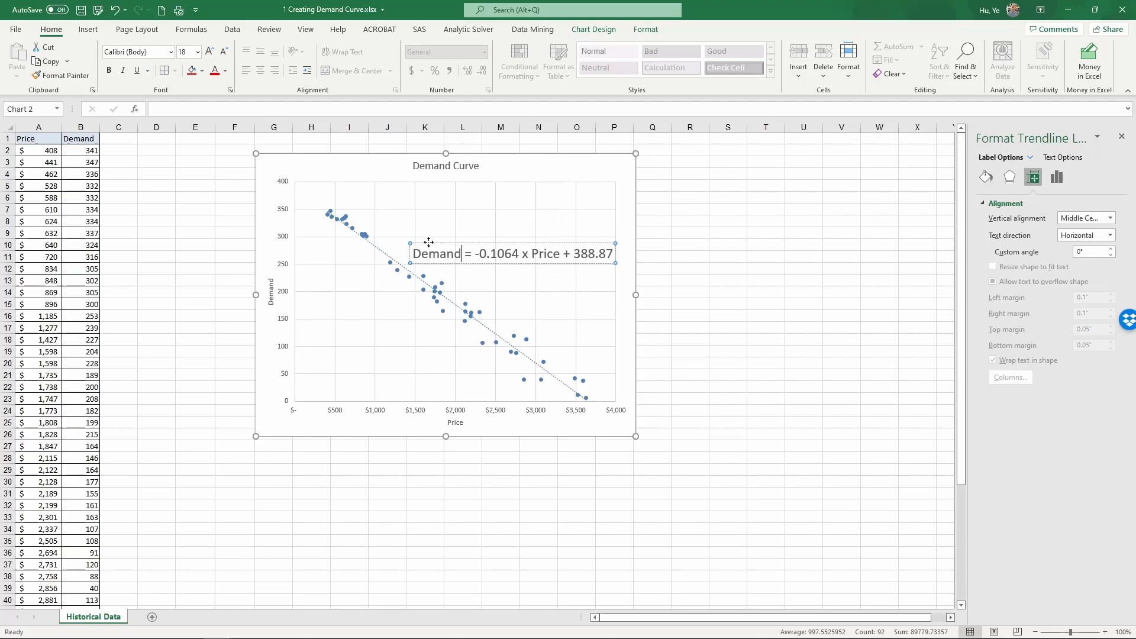
left_click_drag(427, 253, 471, 218)
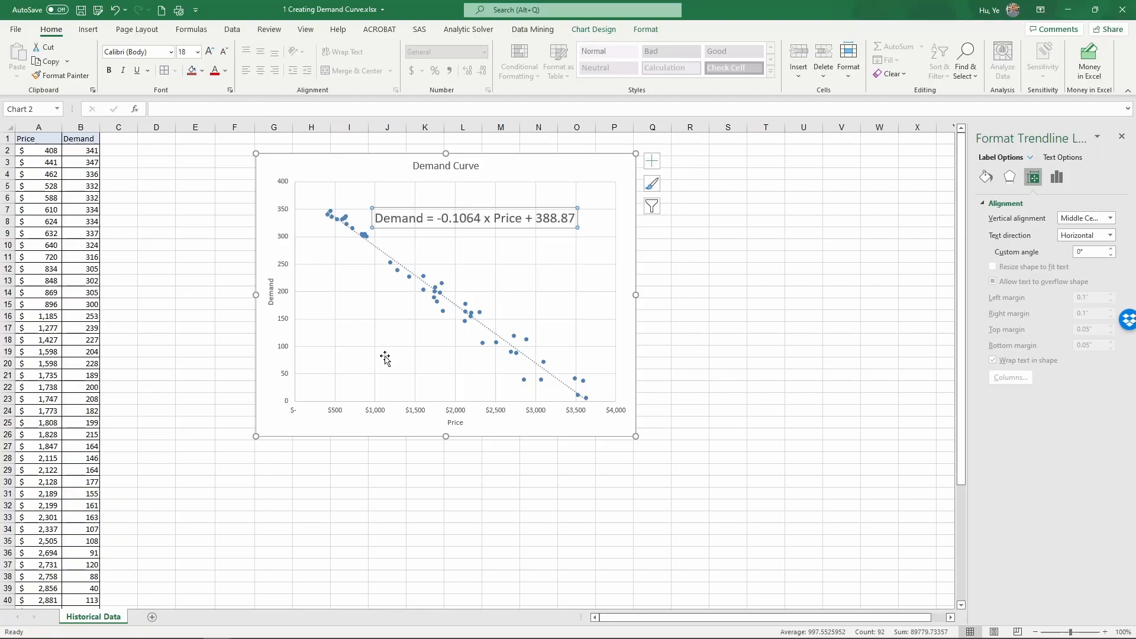
mouse_move(289, 481)
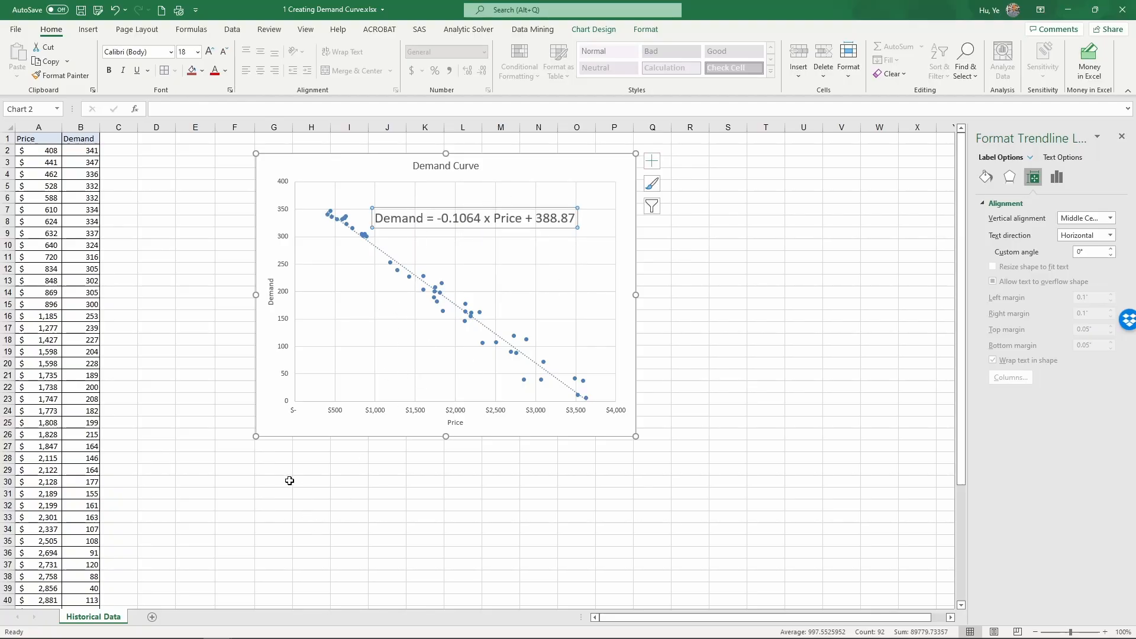
Enter 'The demand curve based on historical data is:' in cell G30.
type("The demand curve base")
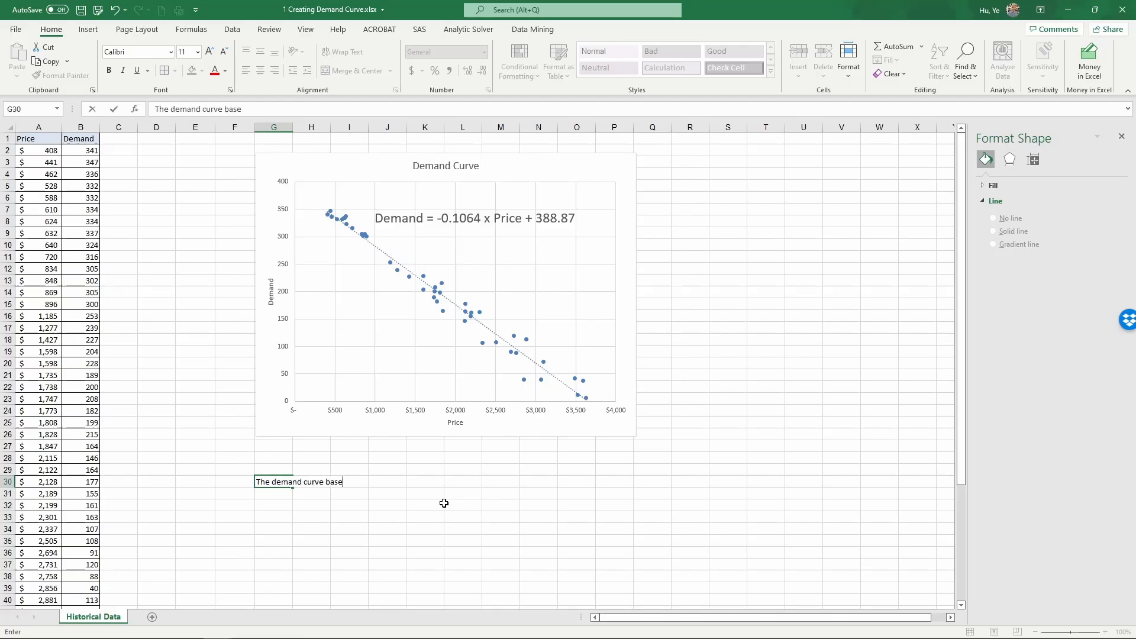
type("on histori")
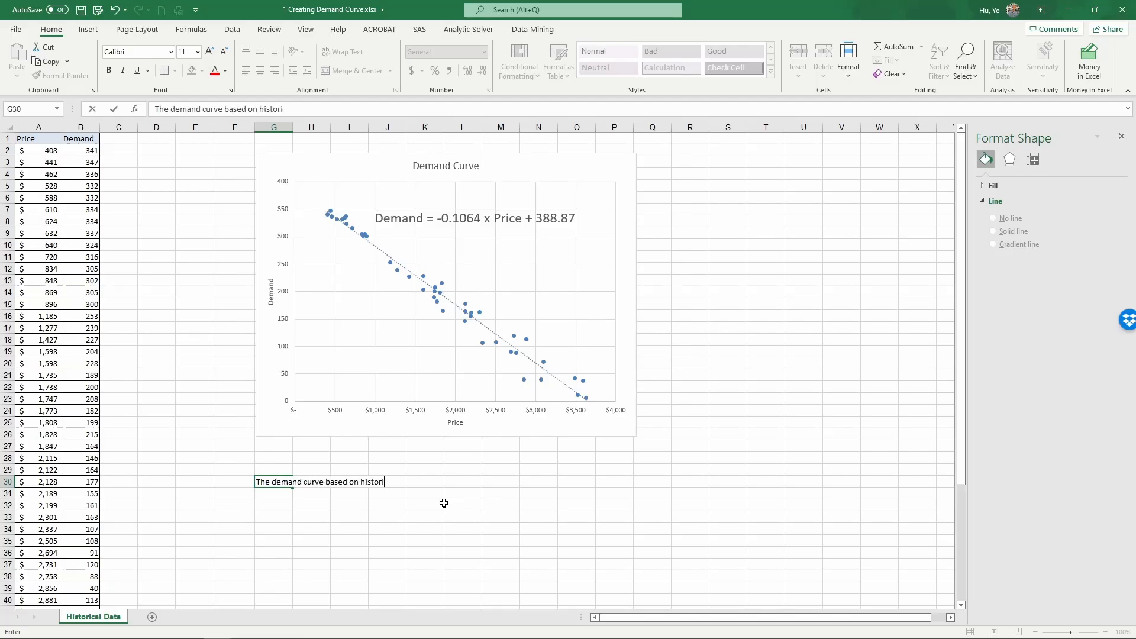
type("cal data is:")
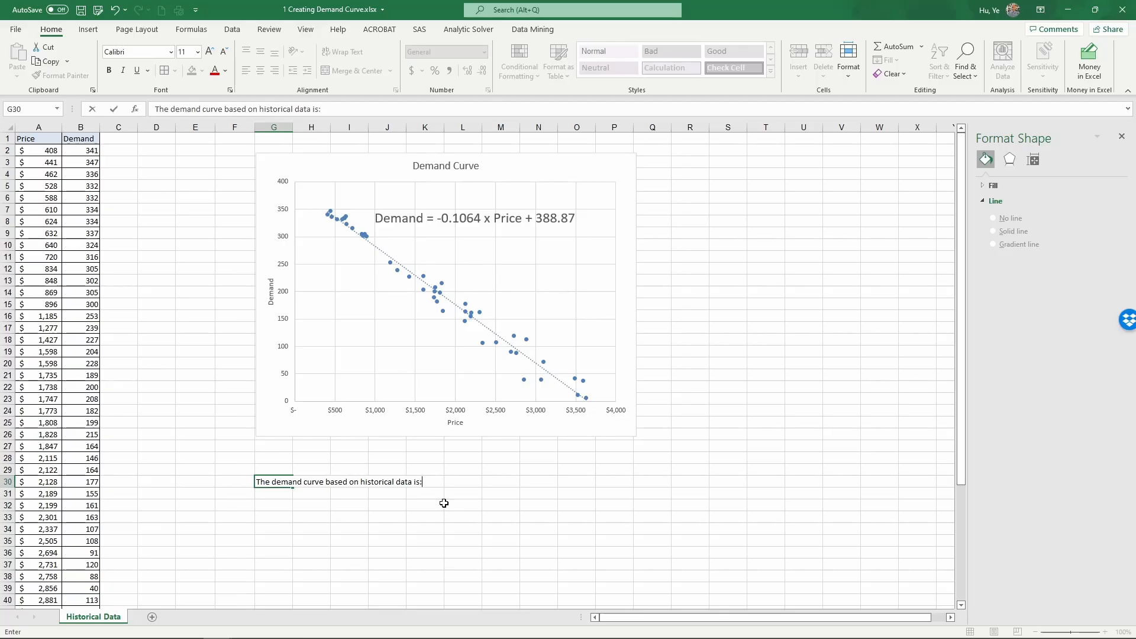
left_click(429, 494)
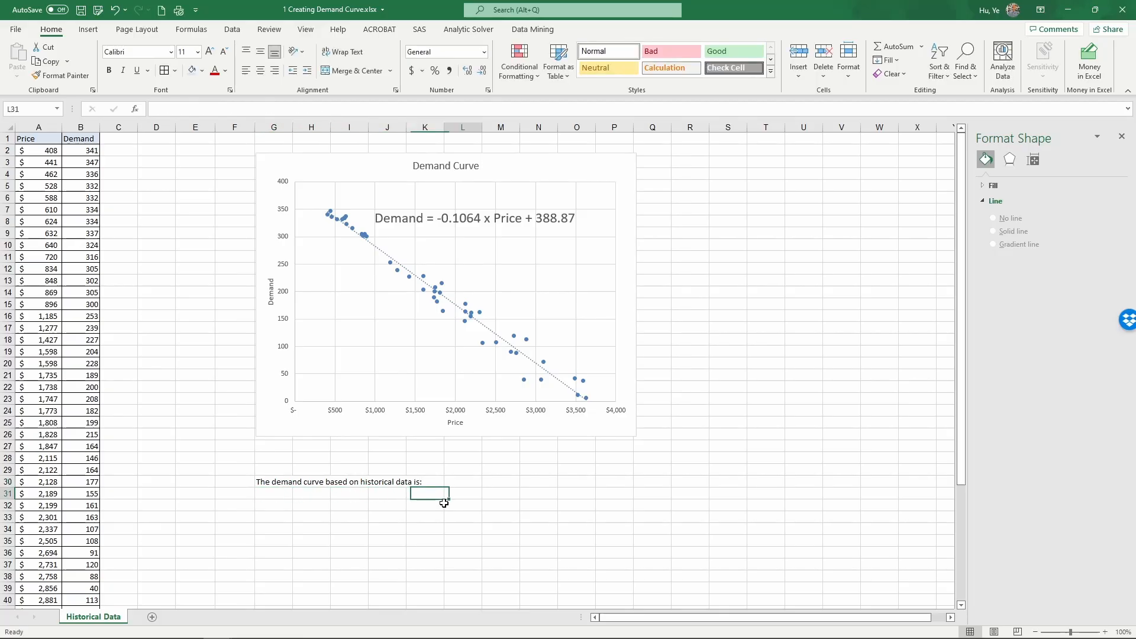
Enter 'Demand = 388.87 - 0.1064 x Price' in cell L30.
type("Demand =")
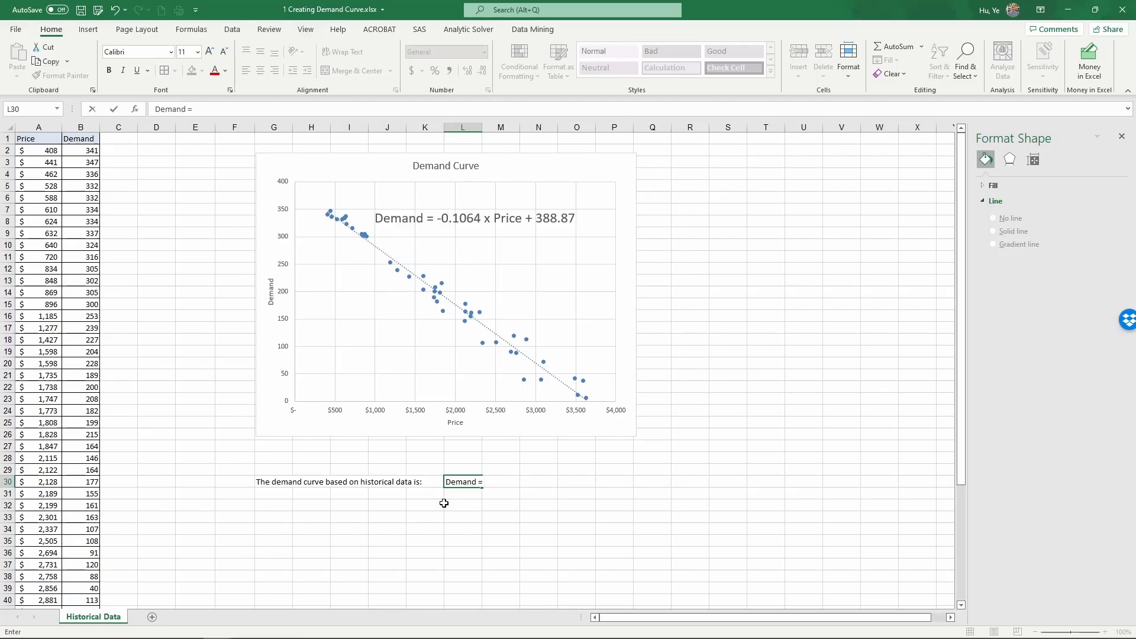
type("388.")
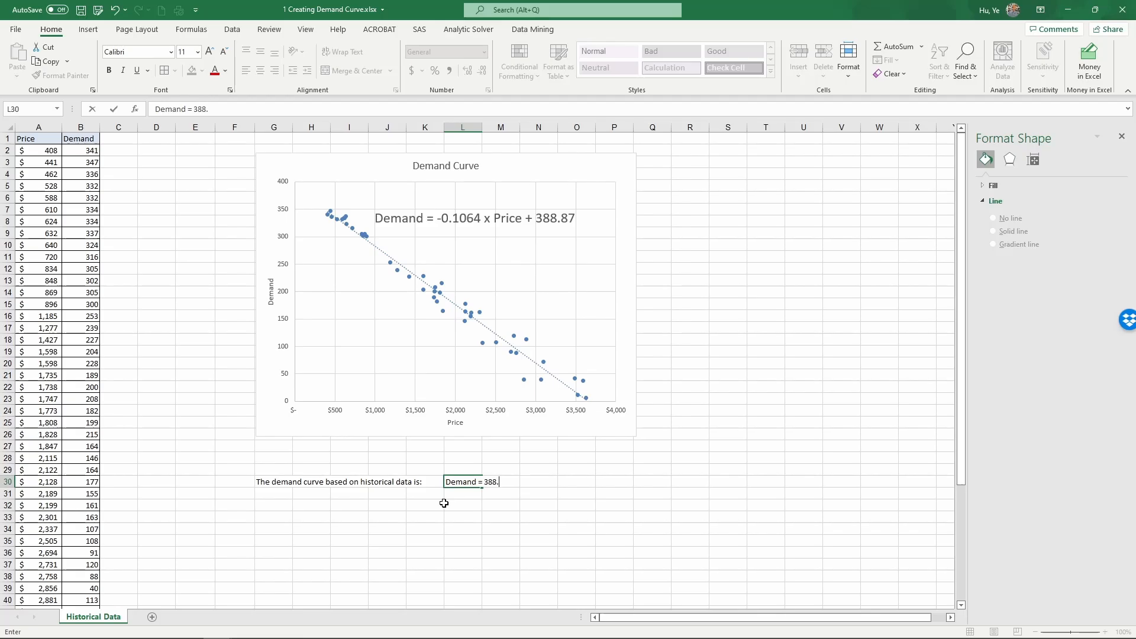
type("87")
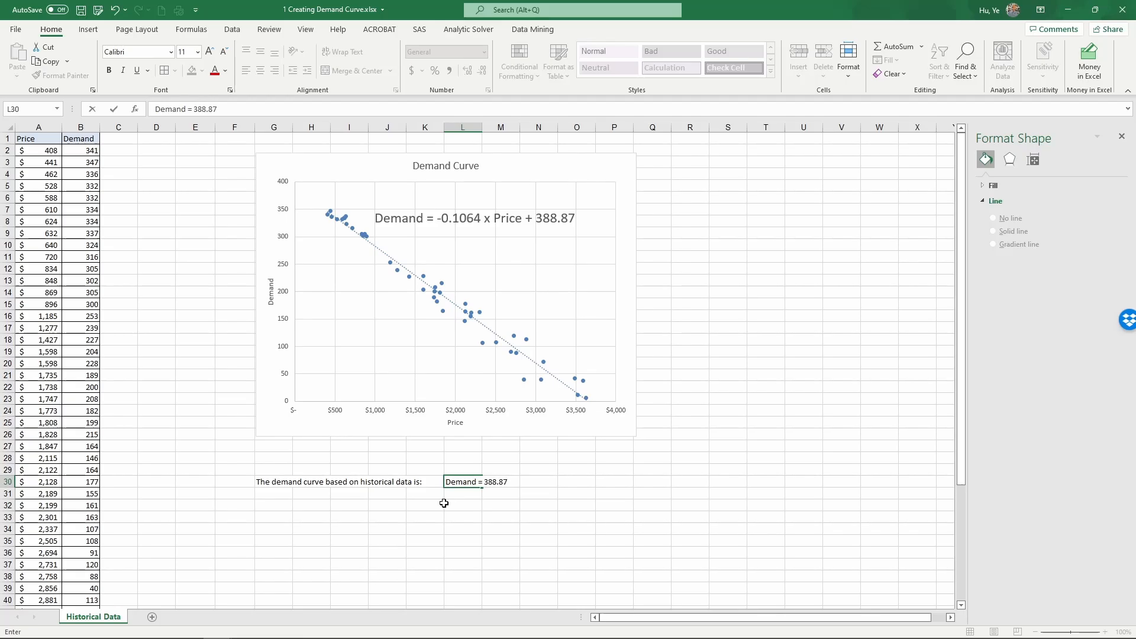
type("-")
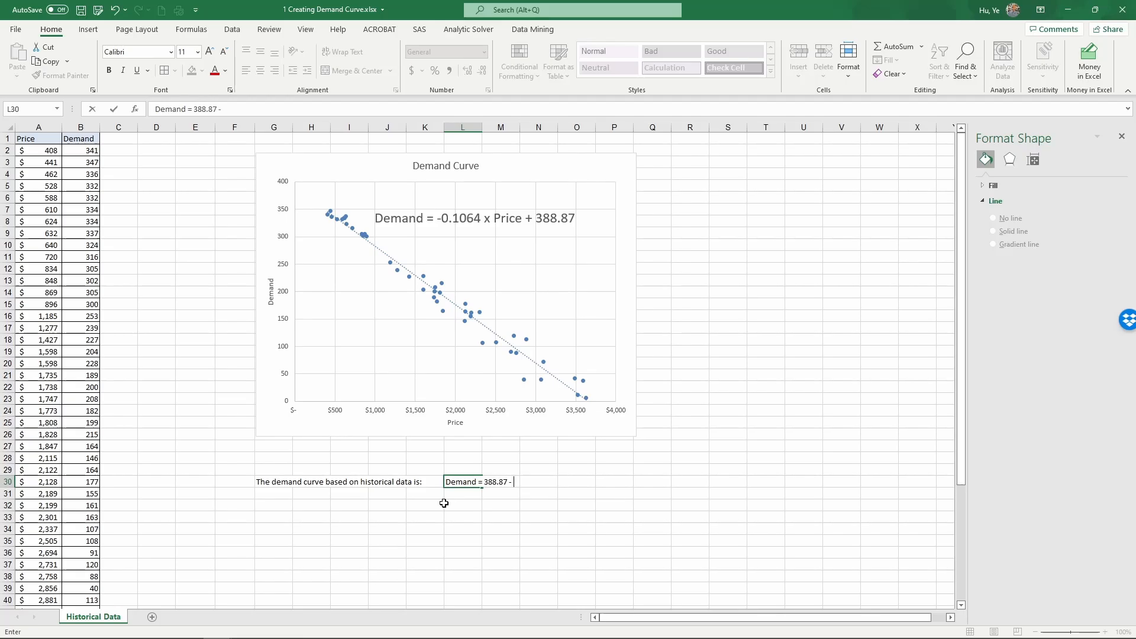
type("0.1064 x Price")
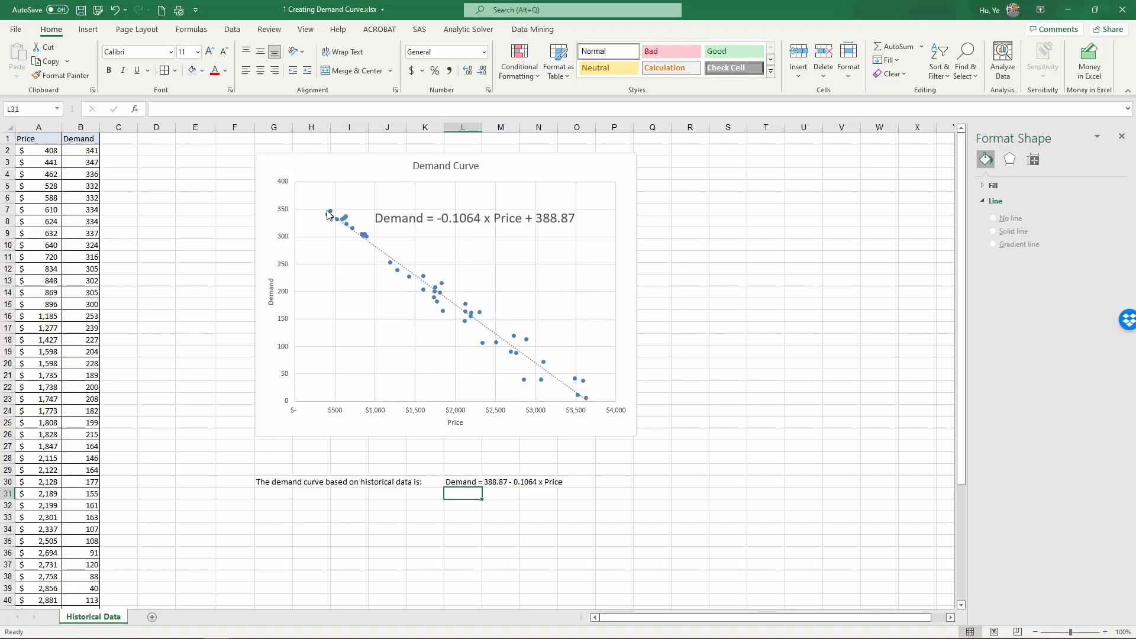
mouse_move(560, 387)
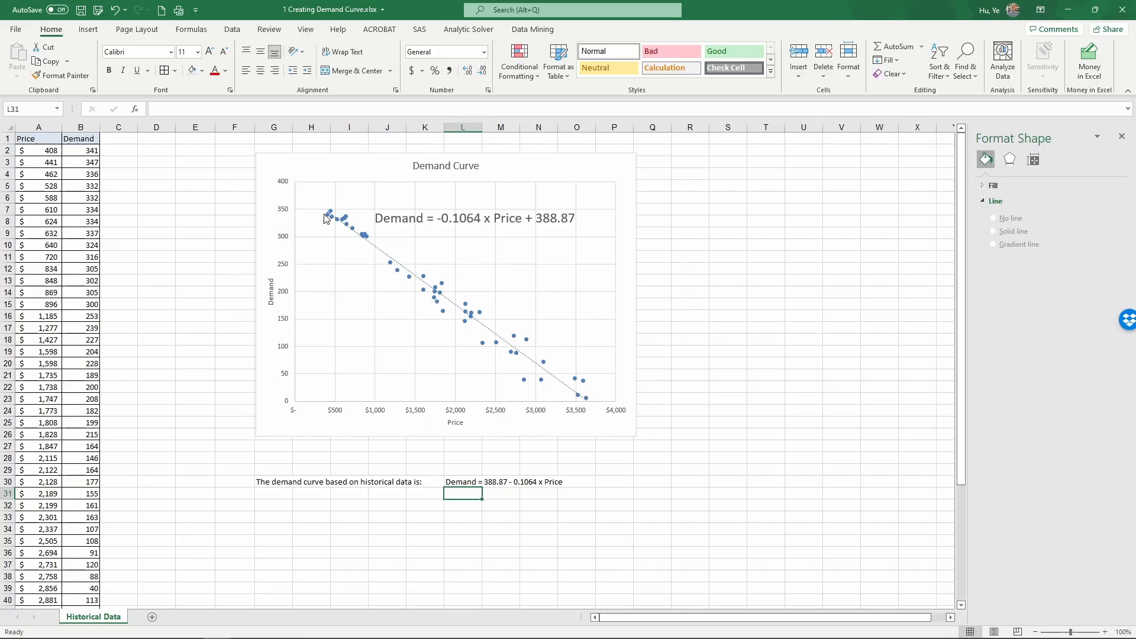
mouse_move(513, 357)
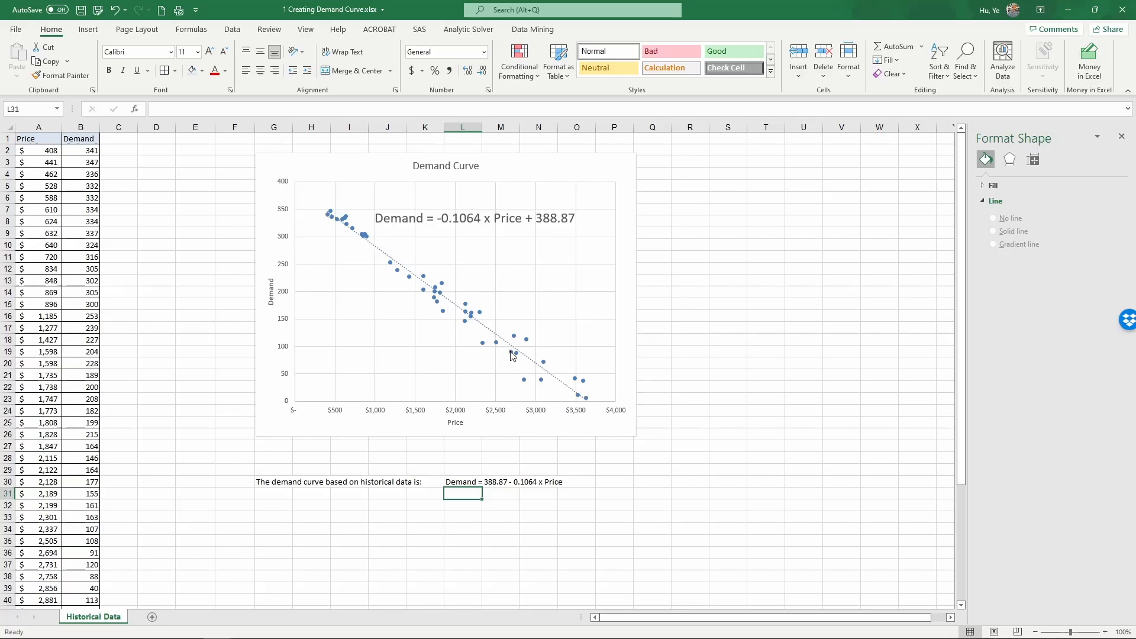
mouse_move(355, 230)
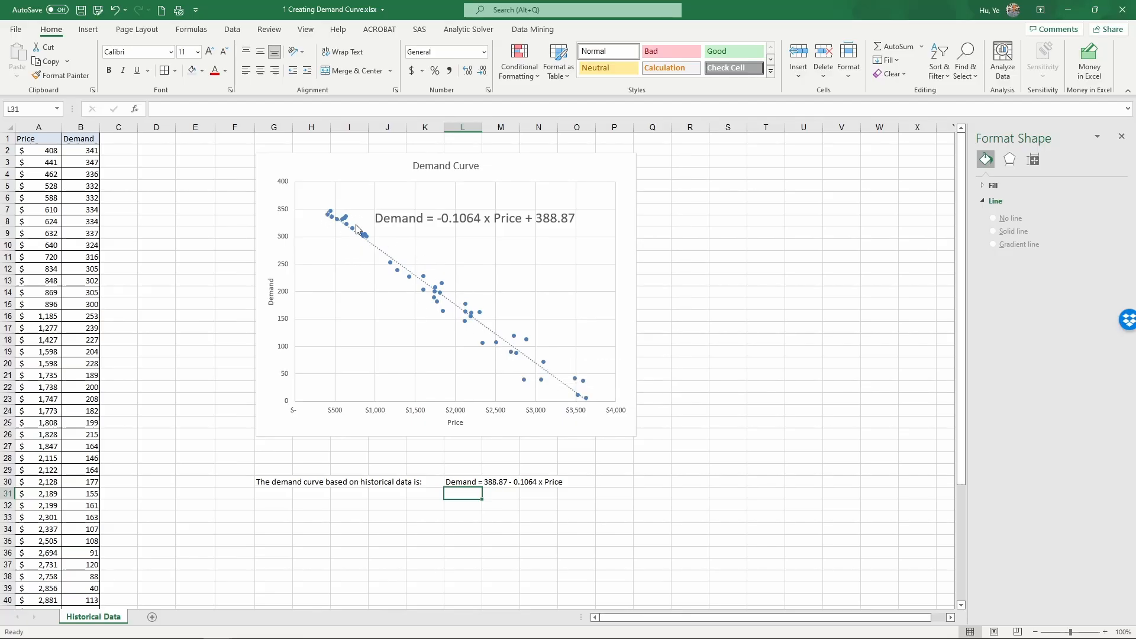
mouse_move(331, 239)
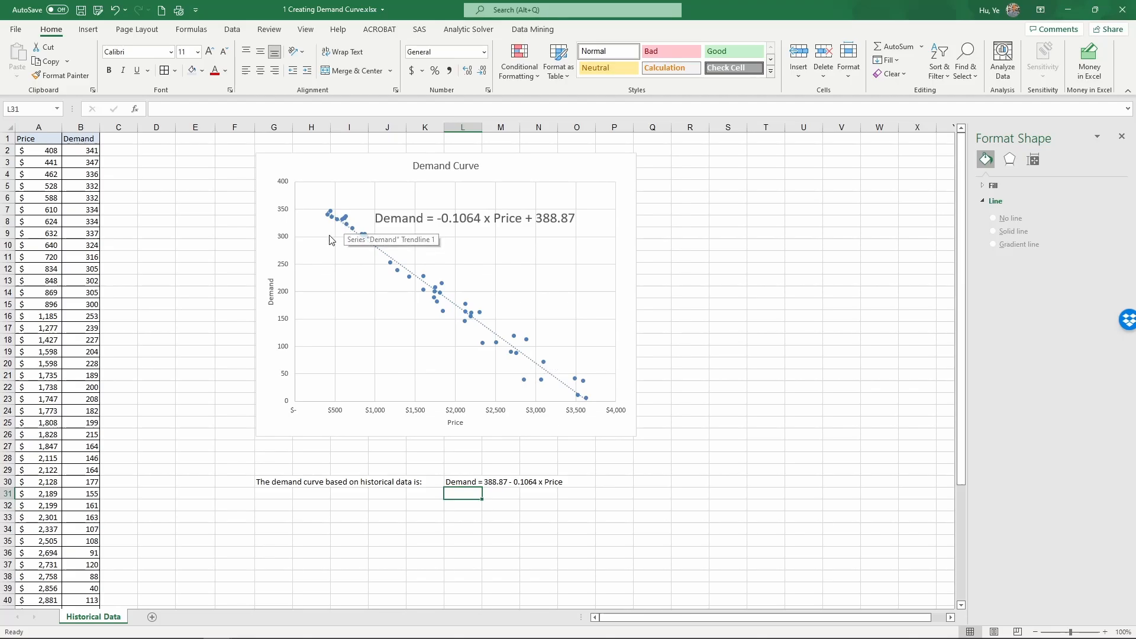
left_click(39, 150)
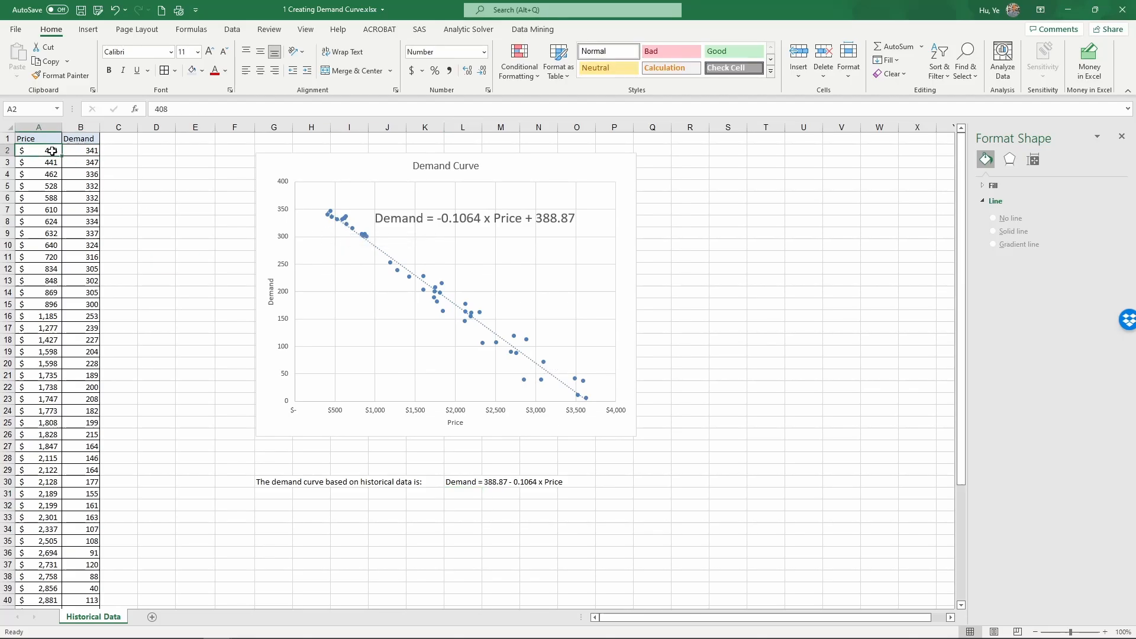
left_click_drag(38, 150, 81, 162)
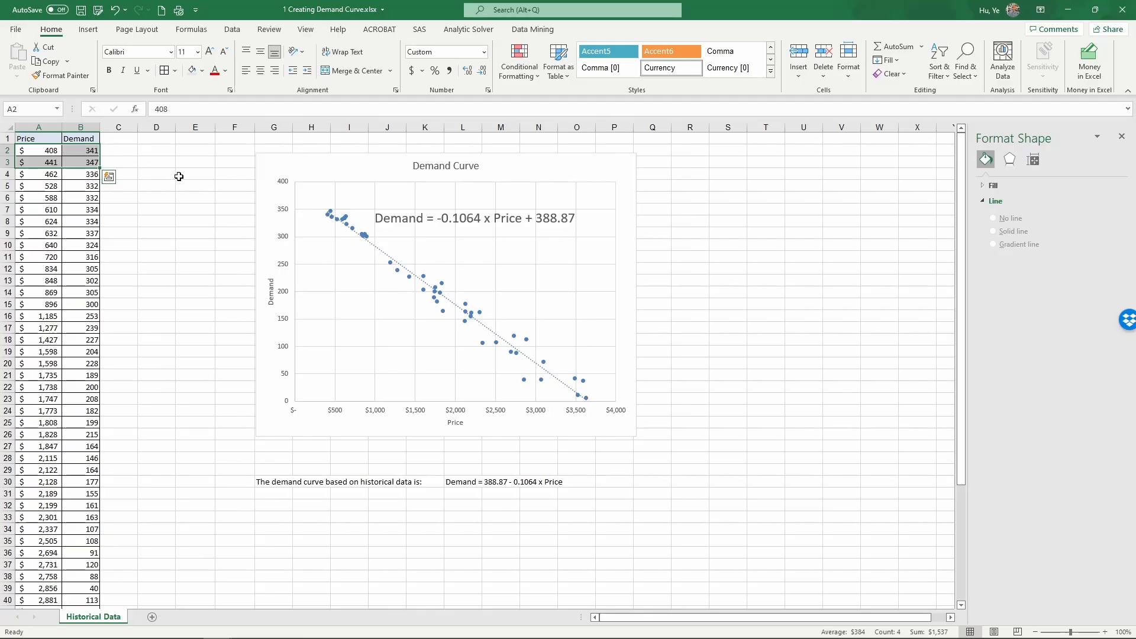
mouse_move(175, 209)
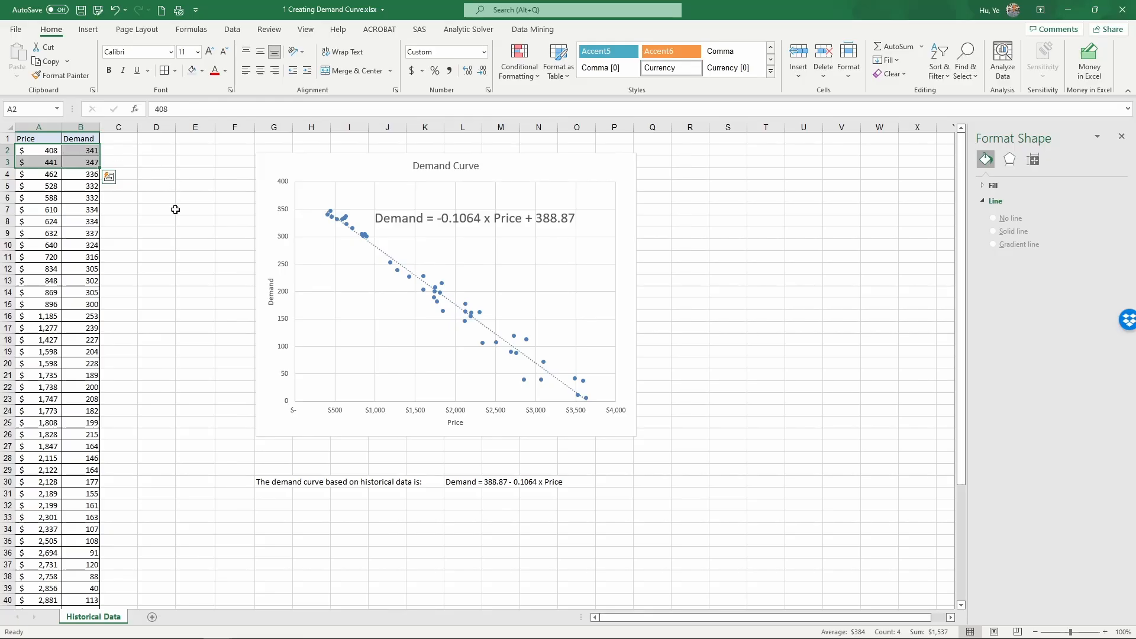
mouse_move(187, 235)
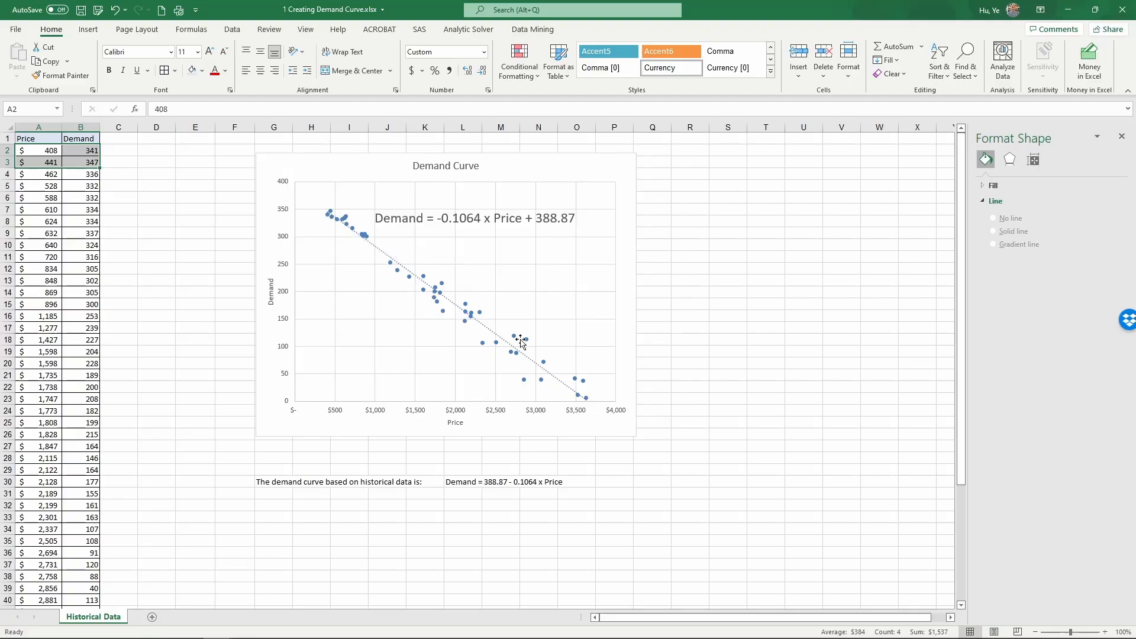
mouse_move(511, 344)
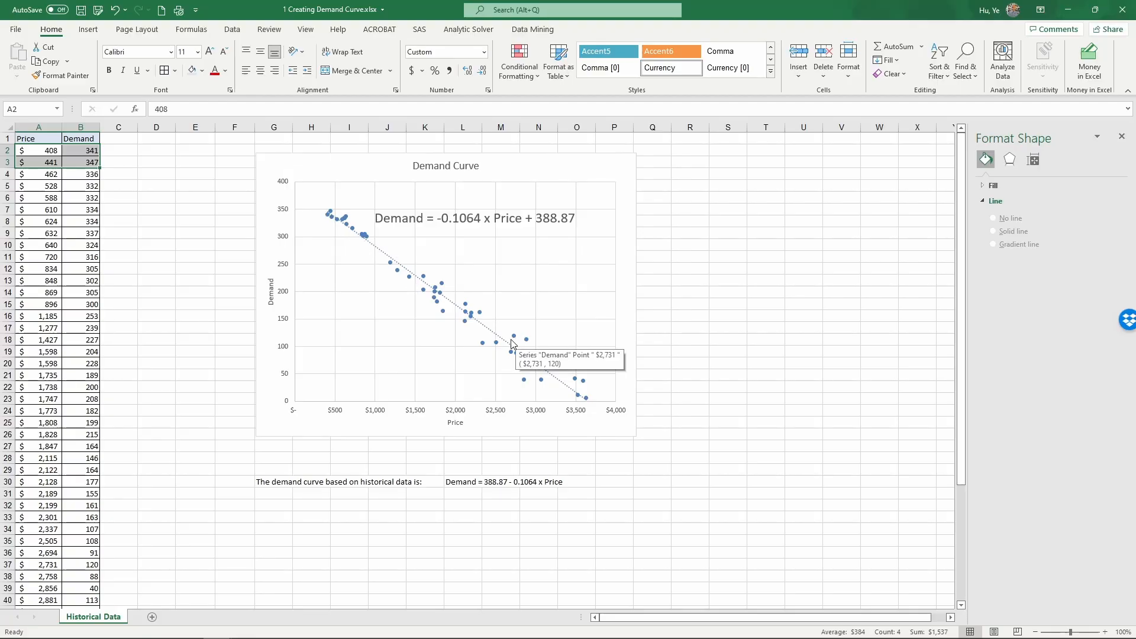
mouse_move(352, 232)
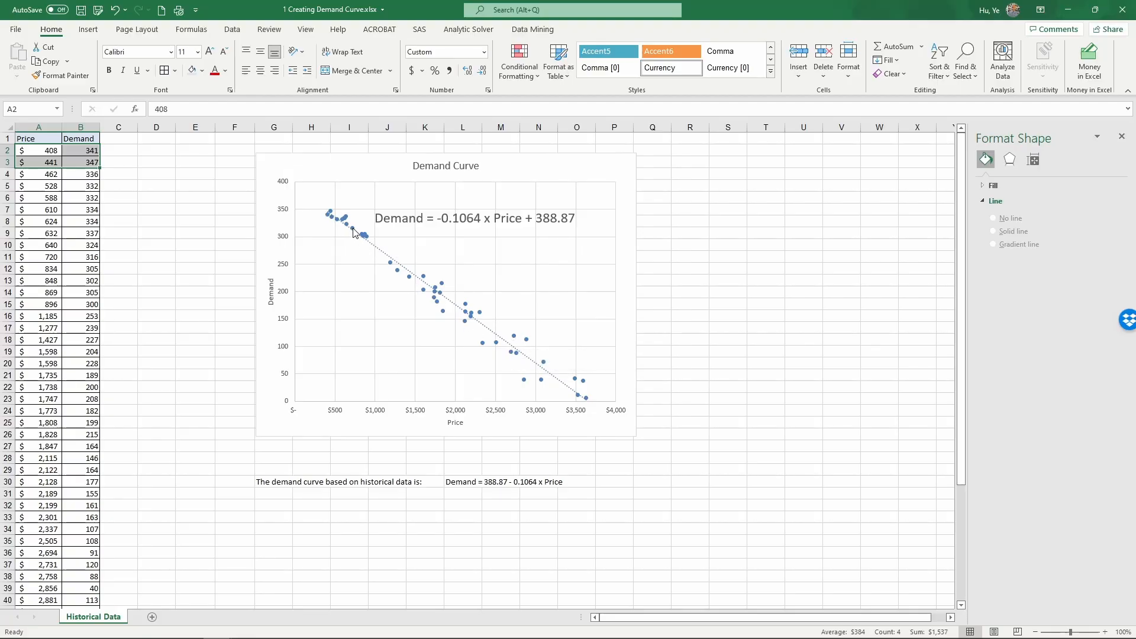
mouse_move(523, 369)
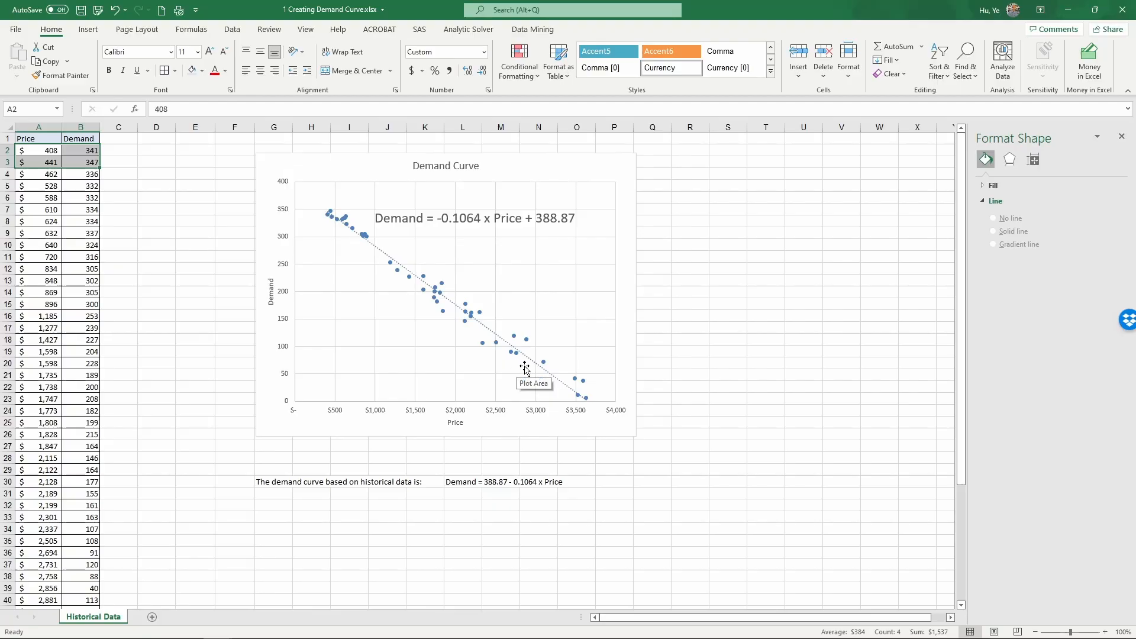
mouse_move(442, 215)
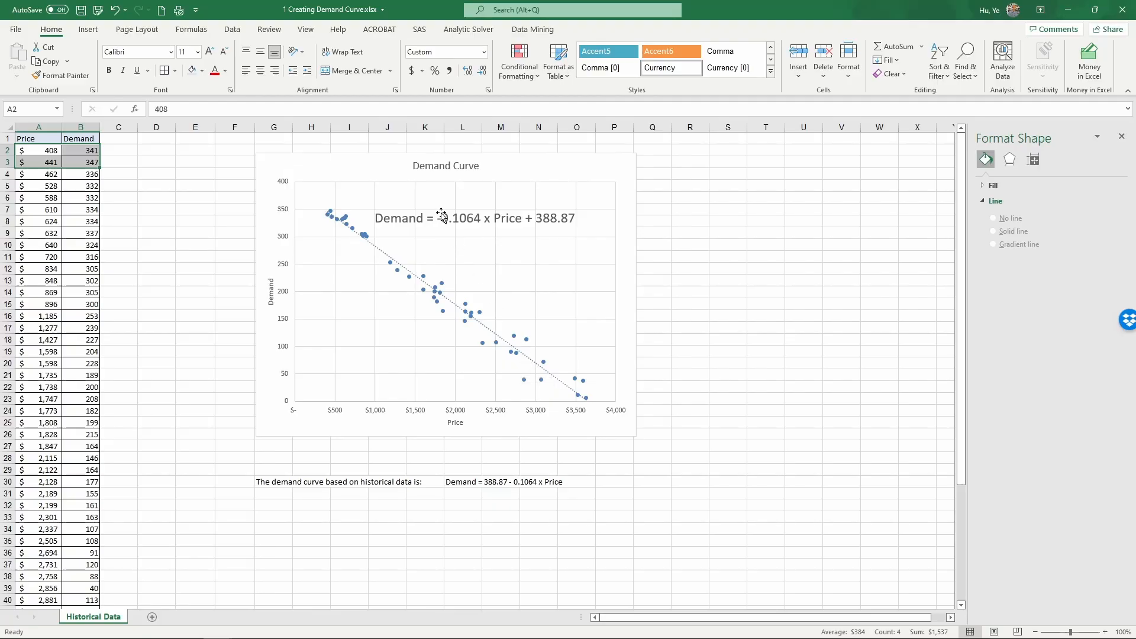
mouse_move(532, 242)
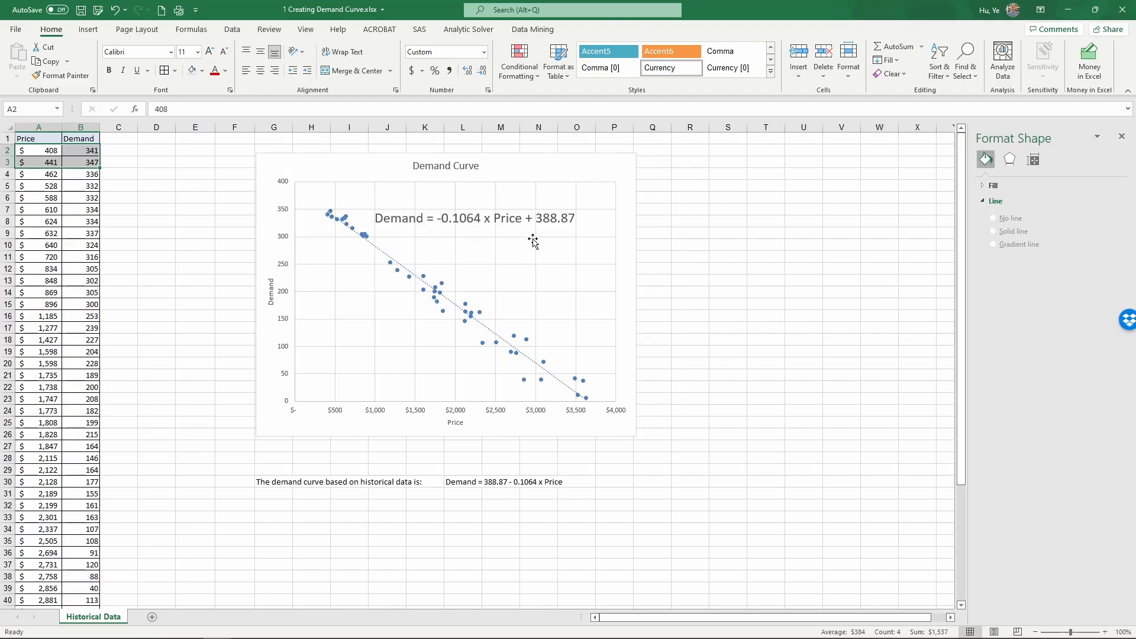
mouse_move(452, 218)
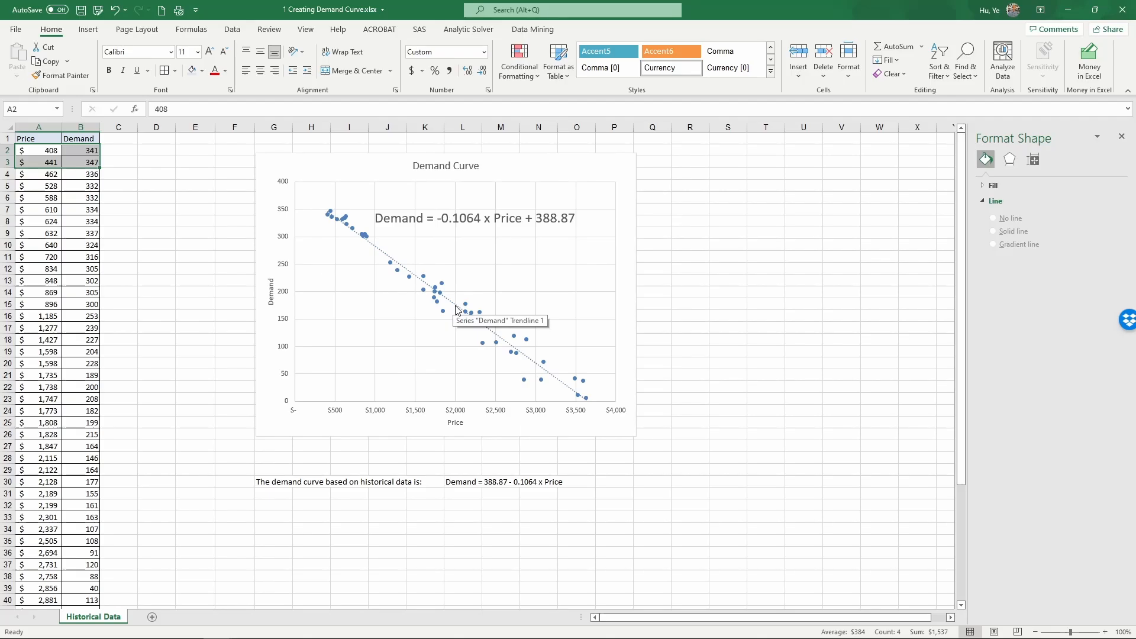
left_click(462, 481)
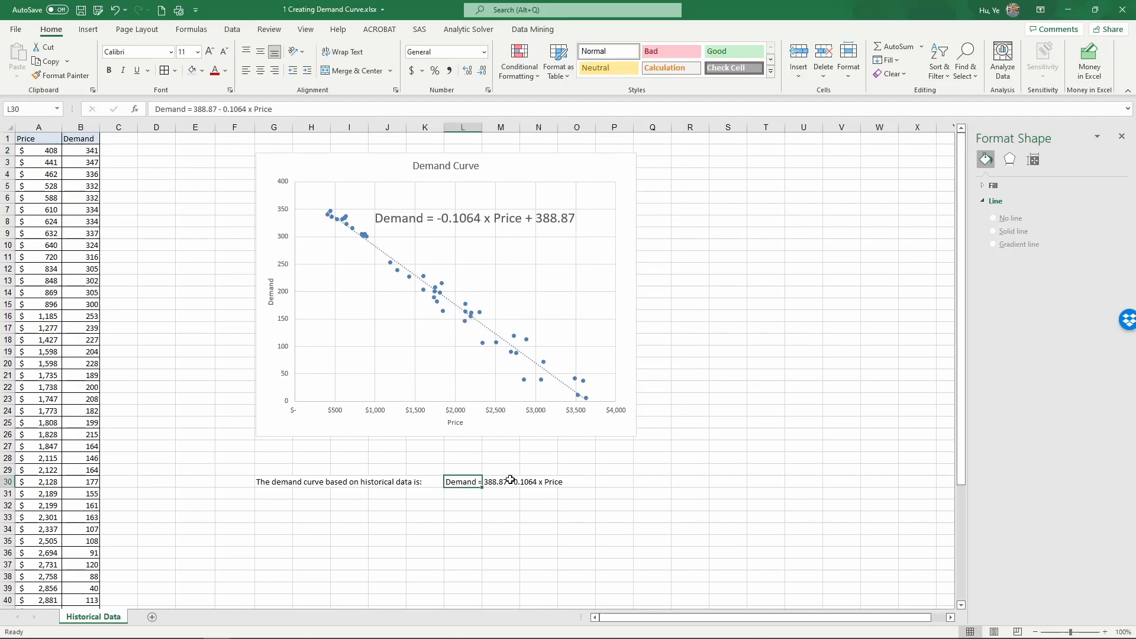
mouse_move(492, 489)
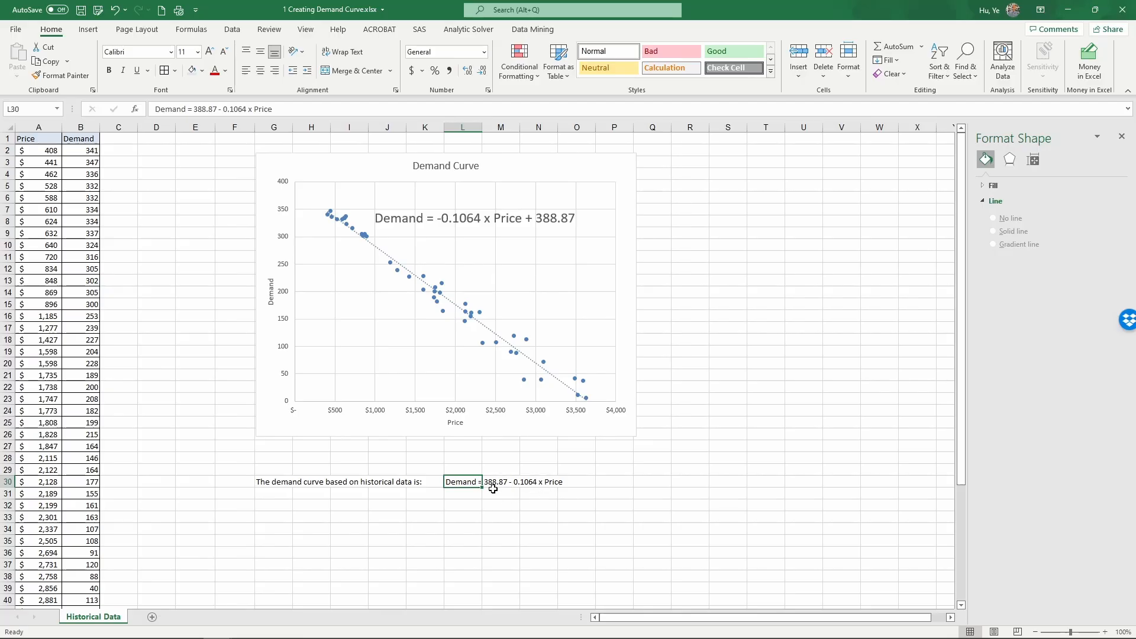
mouse_move(475, 497)
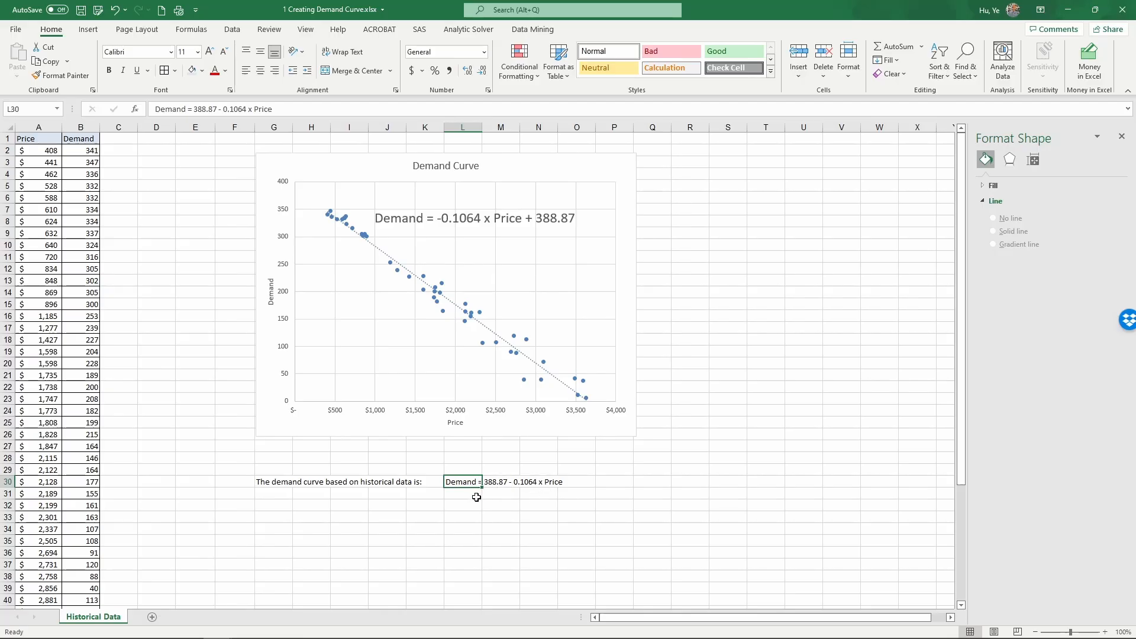